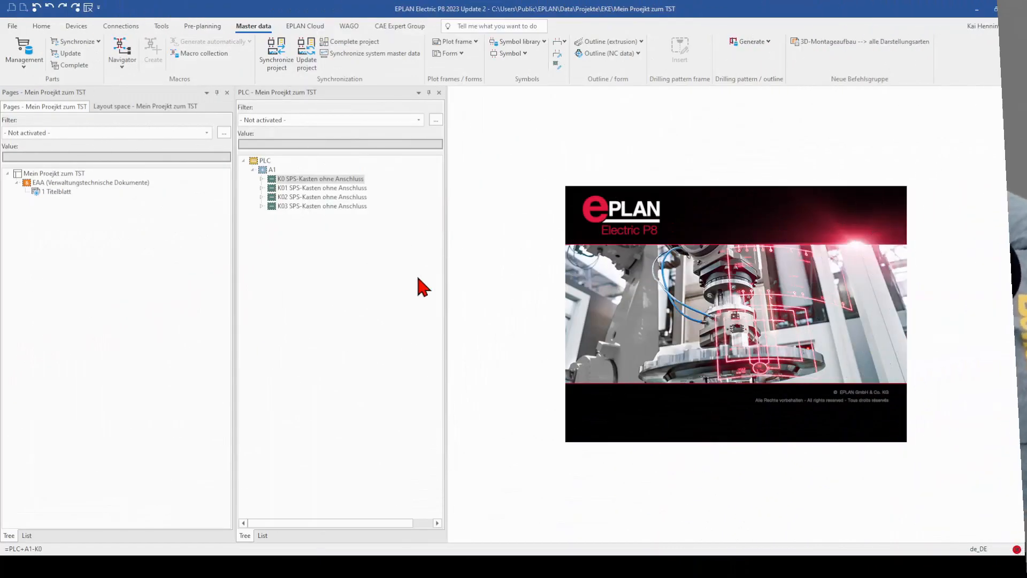
mouse_move(74, 186)
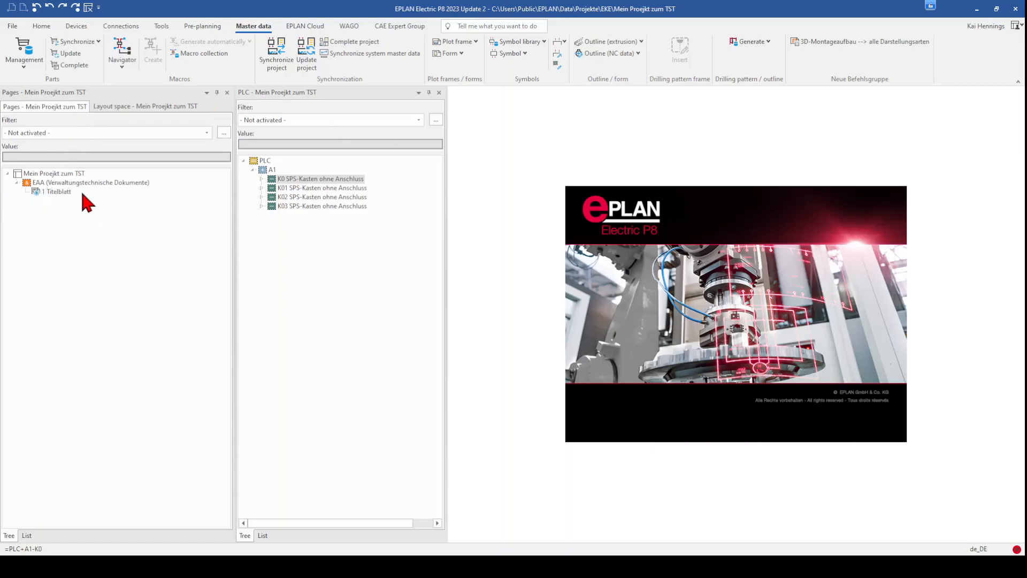
mouse_move(298, 159)
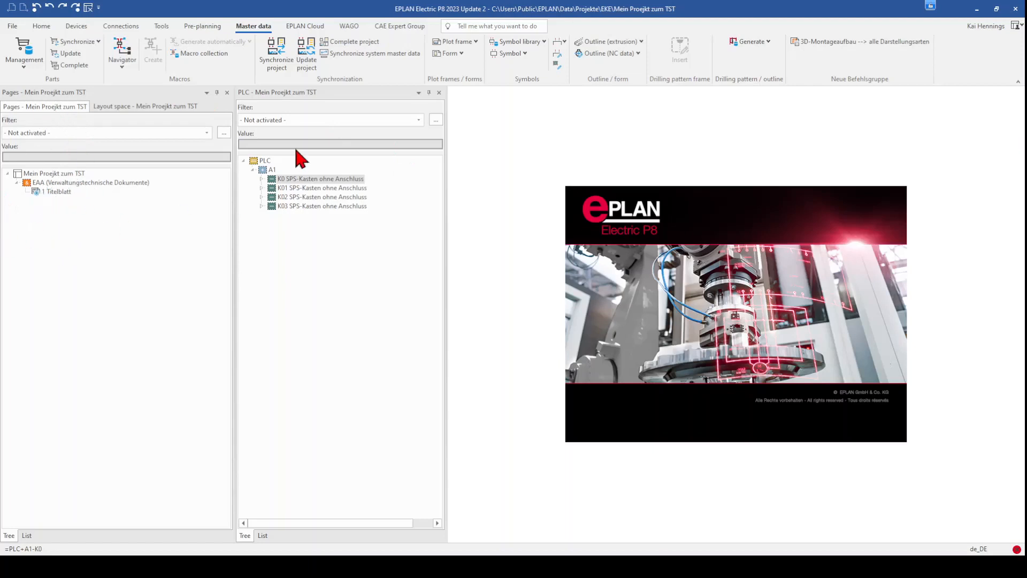
- Select the K0 SPS-Kasten card and bring up its context menu
left_click(320, 178)
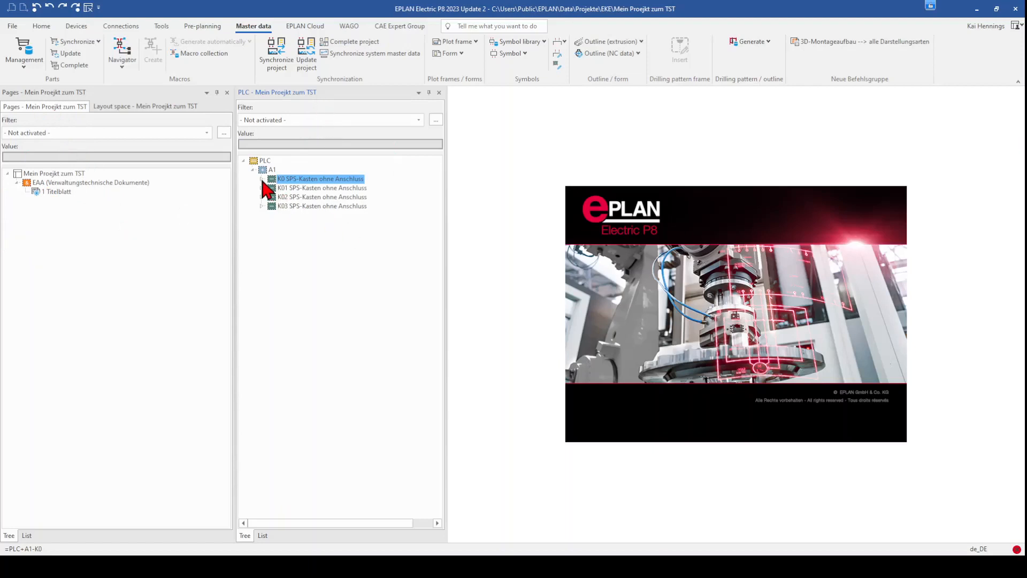
right_click(319, 179)
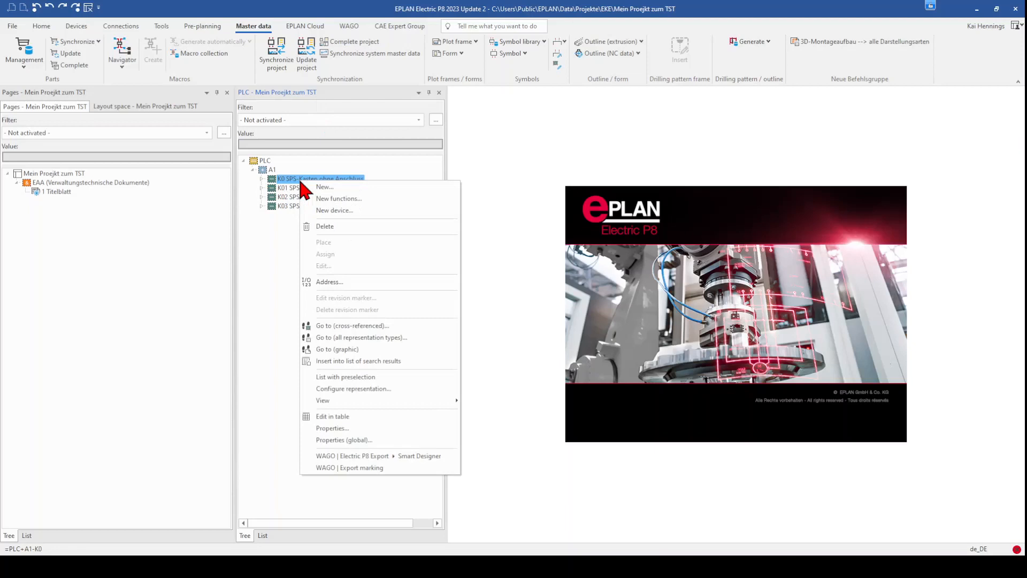
mouse_move(337, 210)
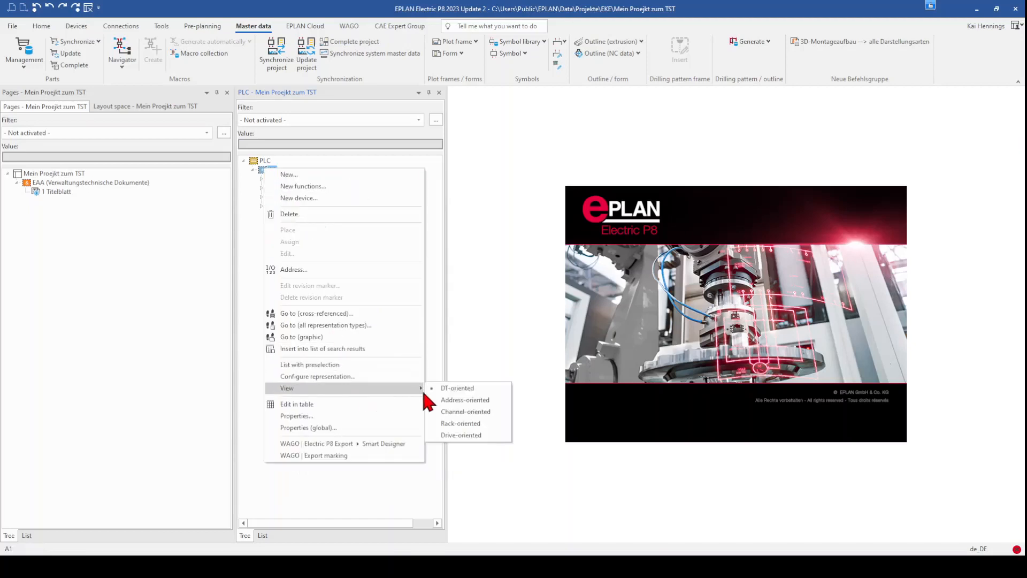
- Show the navigator rack-oriented and review the PROFILSCHIENE 245MM rail's parts and PLC structure data
left_click(457, 387)
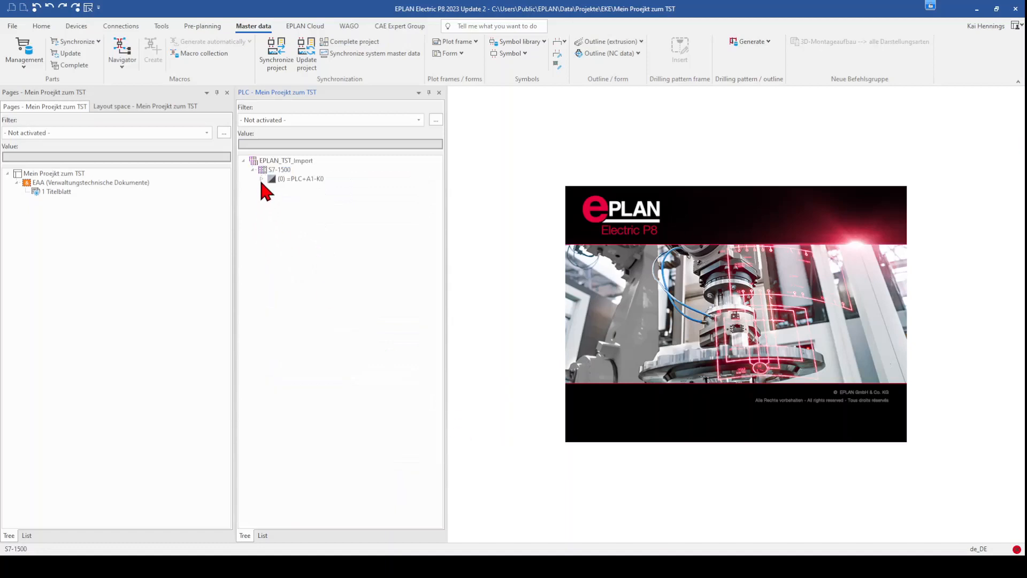
left_click(262, 178)
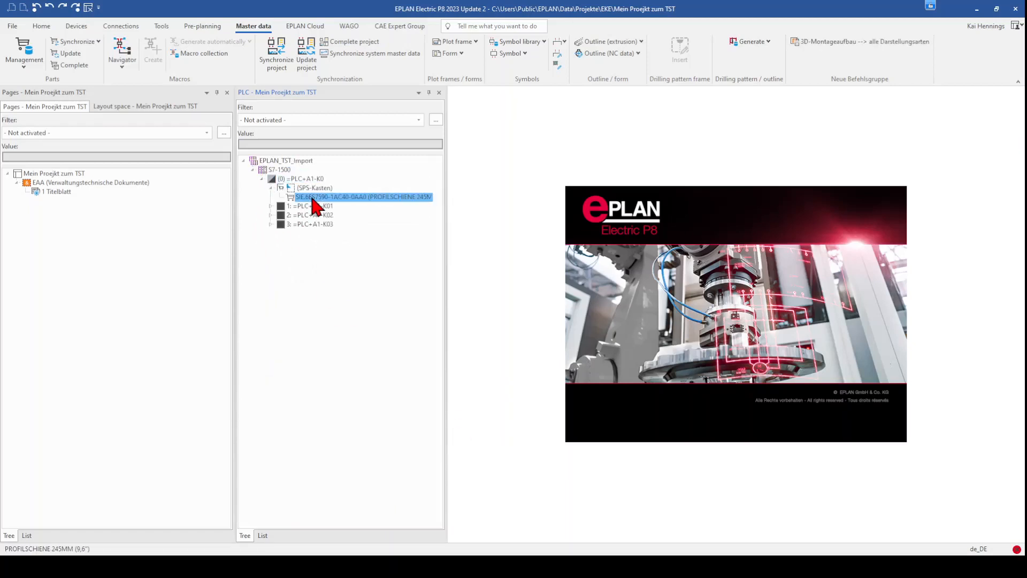
left_click(271, 205)
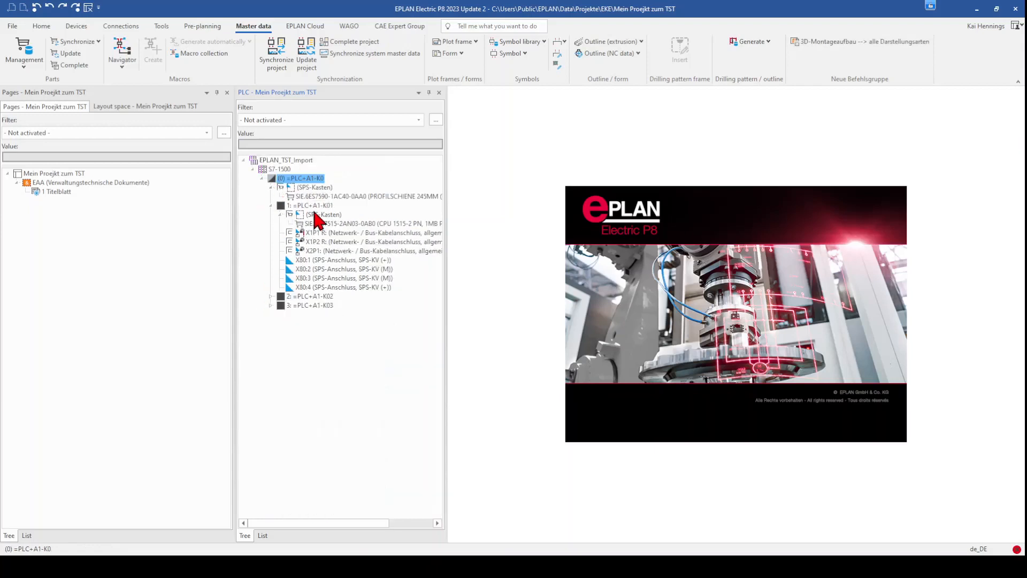
left_click(367, 196)
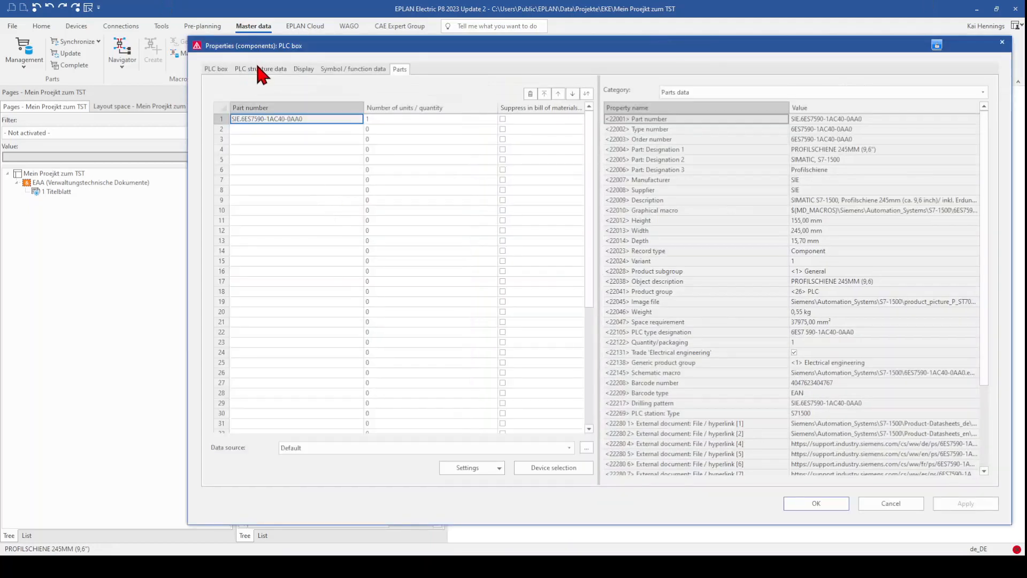
left_click(260, 68)
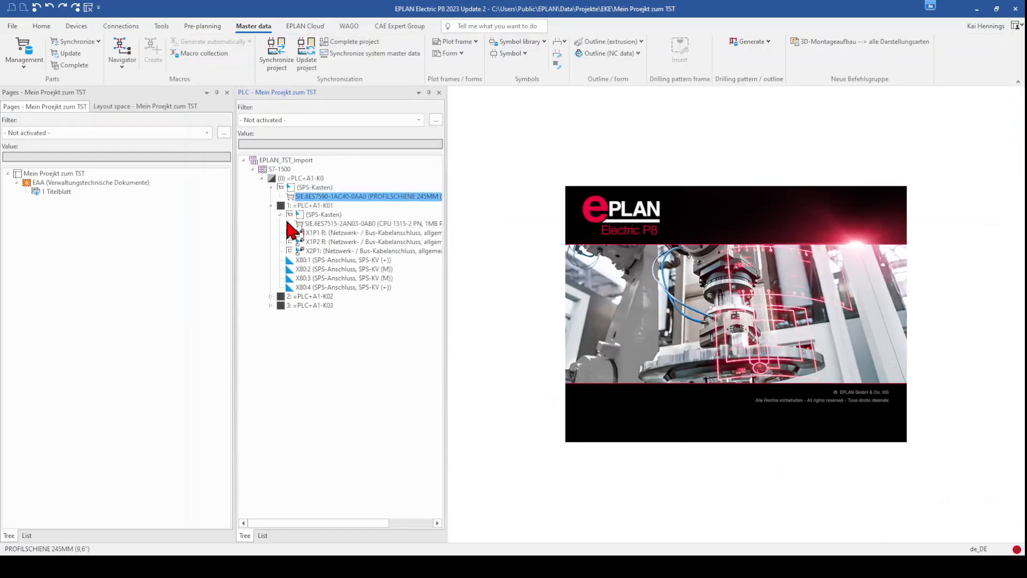
- Review the CPU 1515-2 PN card's parts and PLC structure data, then cancel without changes
left_click(322, 214)
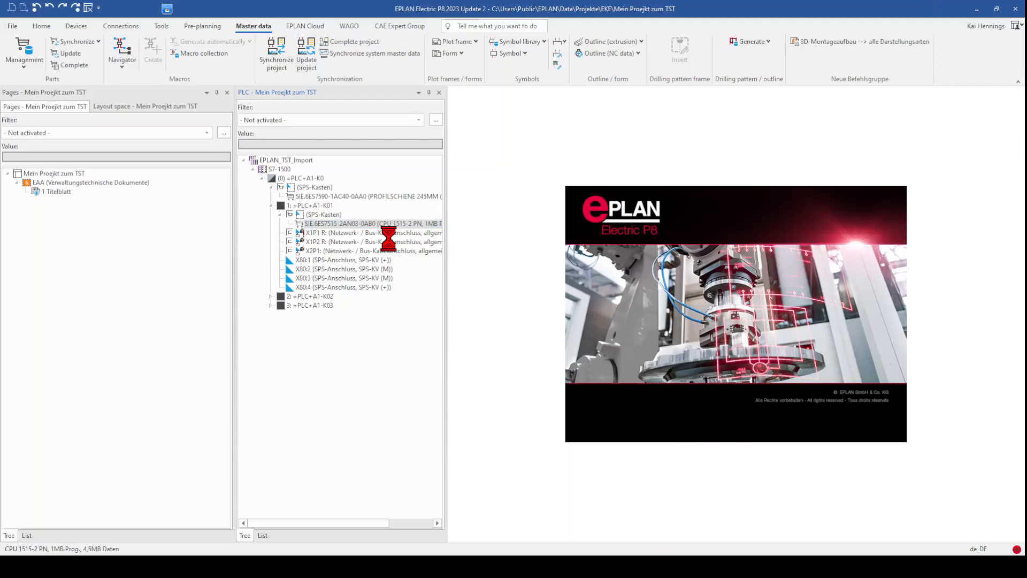
double_click(373, 223)
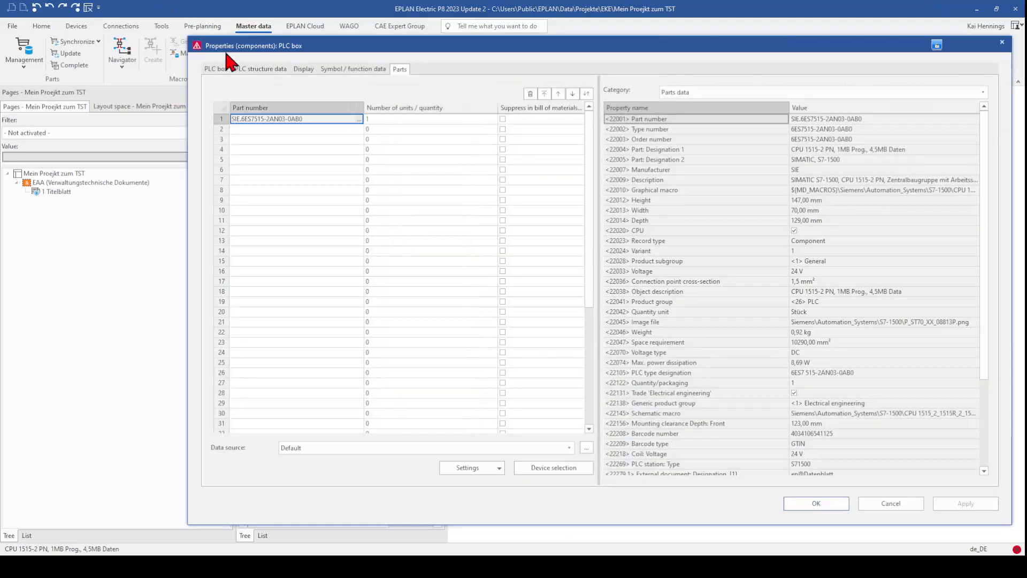
left_click(260, 69)
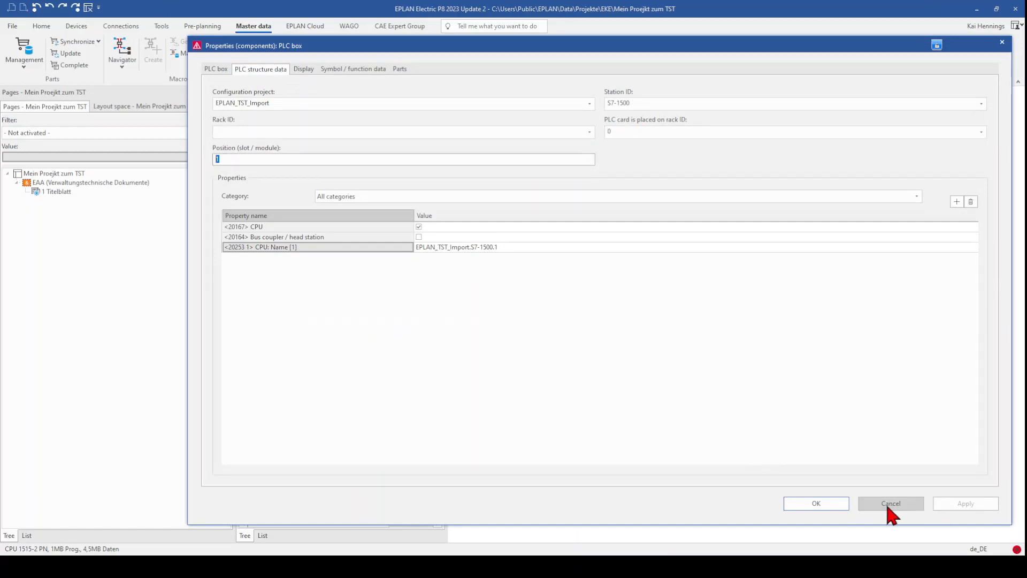
left_click(890, 503)
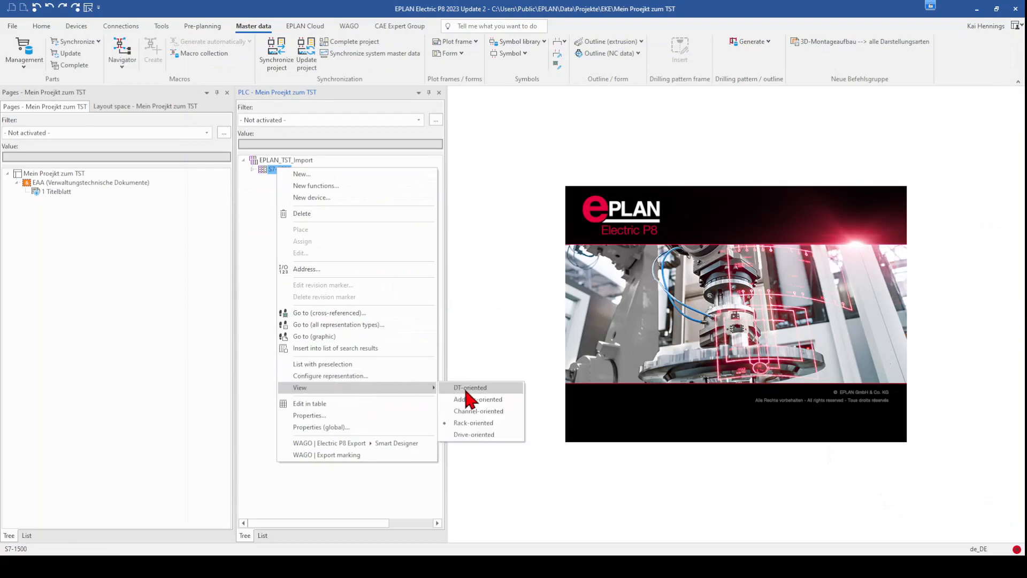
- Return to DT-oriented view, select the four SPS-Kasten cards under A1 and search commands for 'ge'
left_click(469, 387)
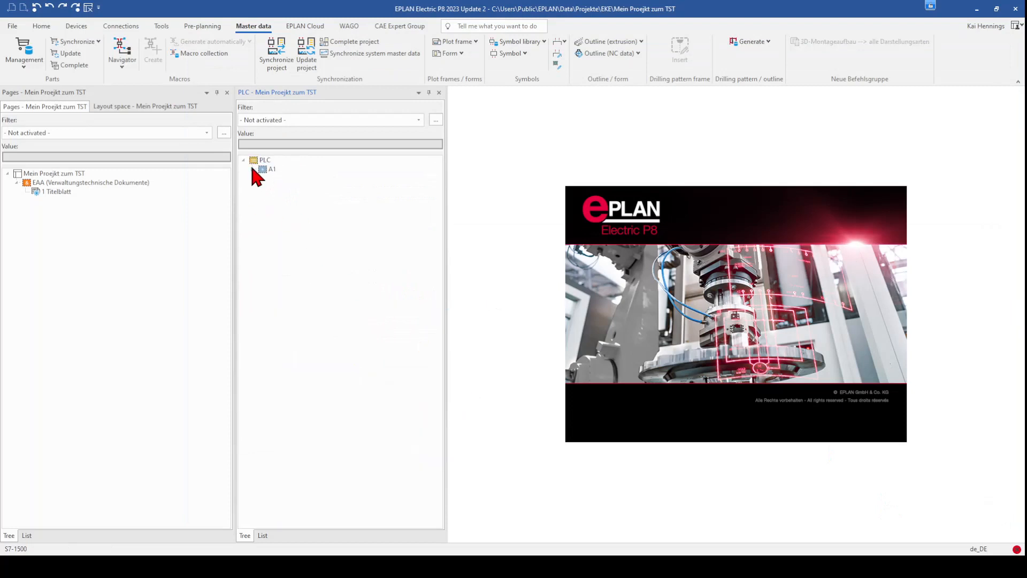
left_click(262, 168)
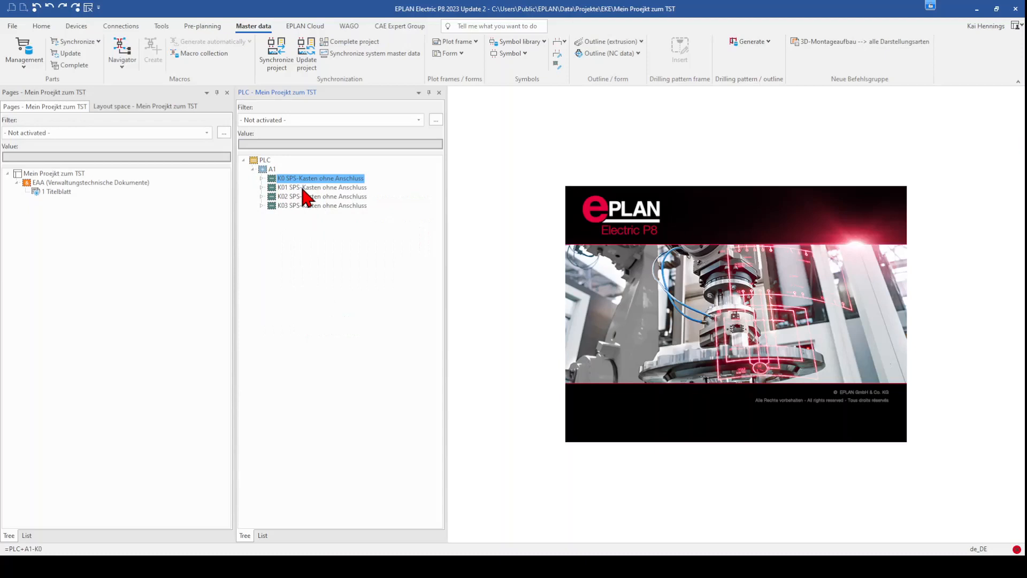
mouse_move(308, 216)
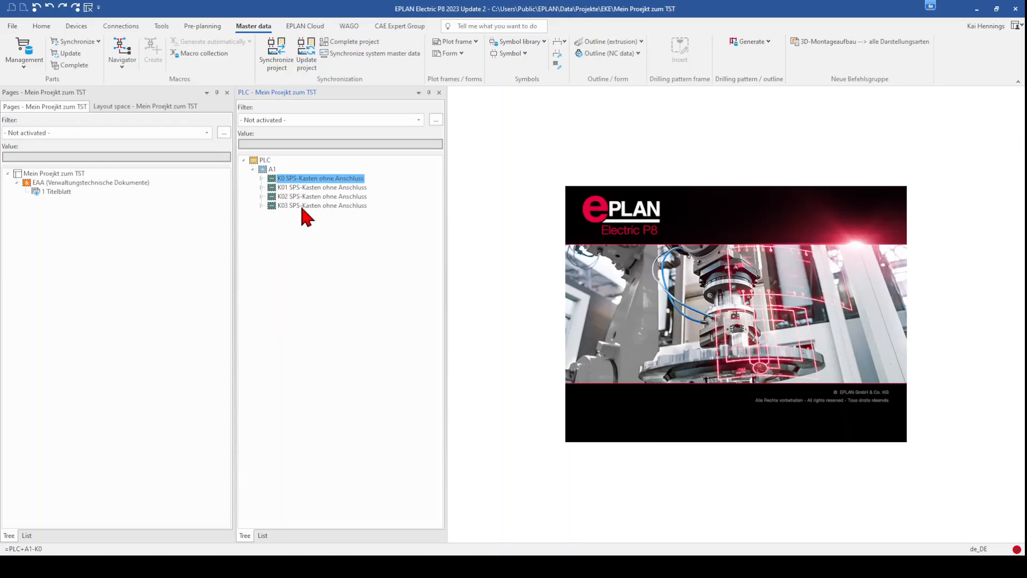
left_click(321, 205)
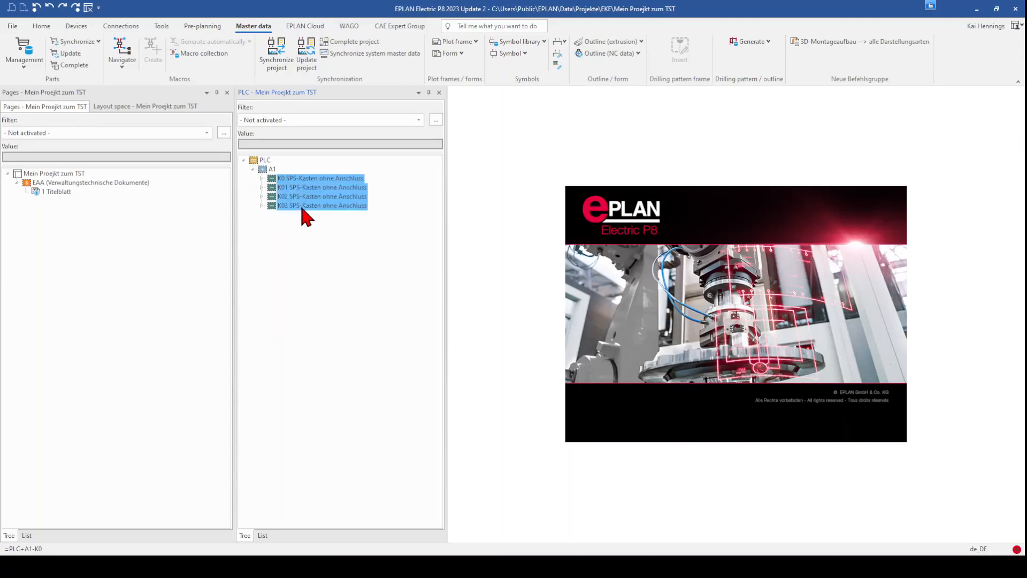
left_click(494, 26)
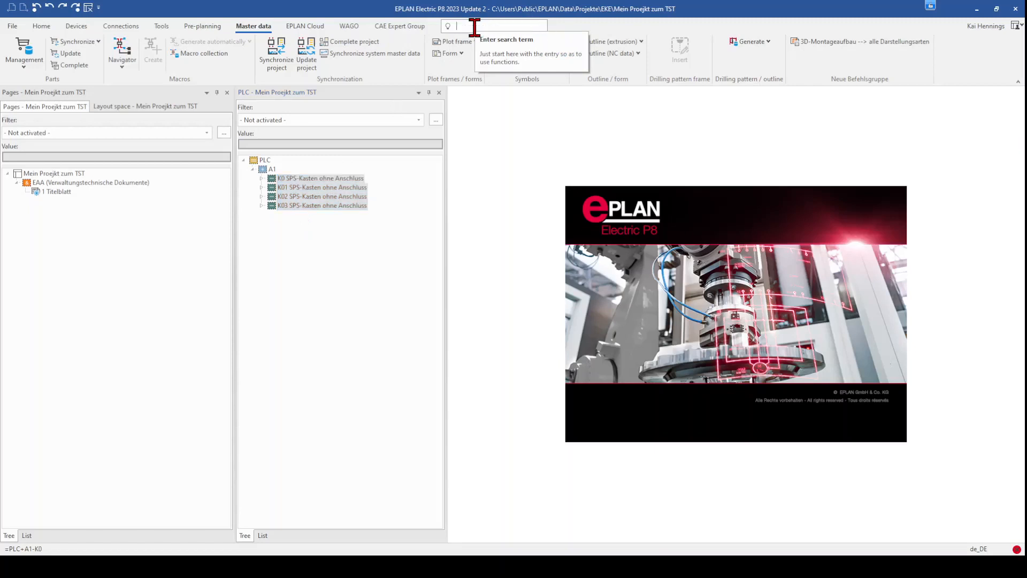
type("gen")
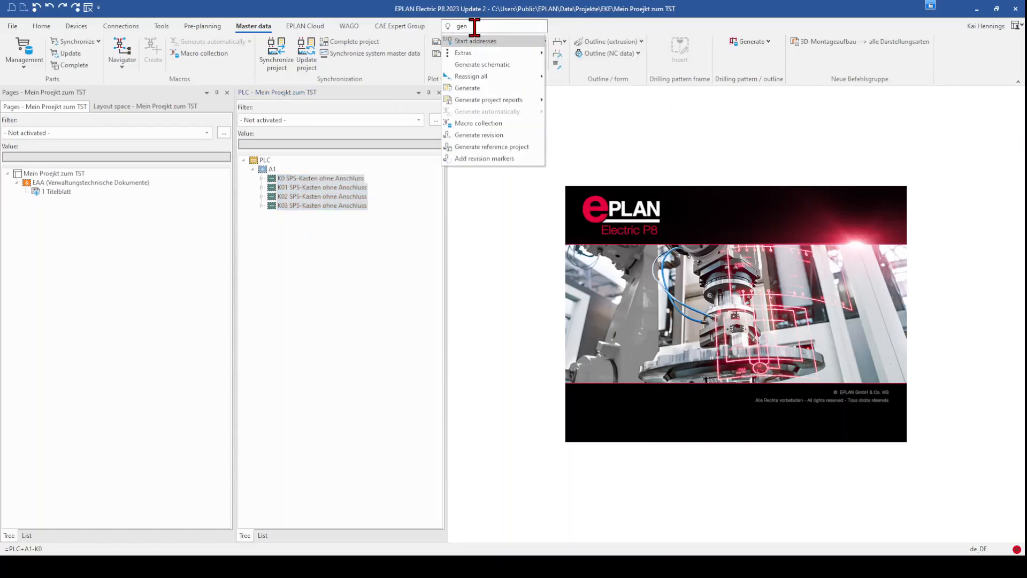
key("Backspace")
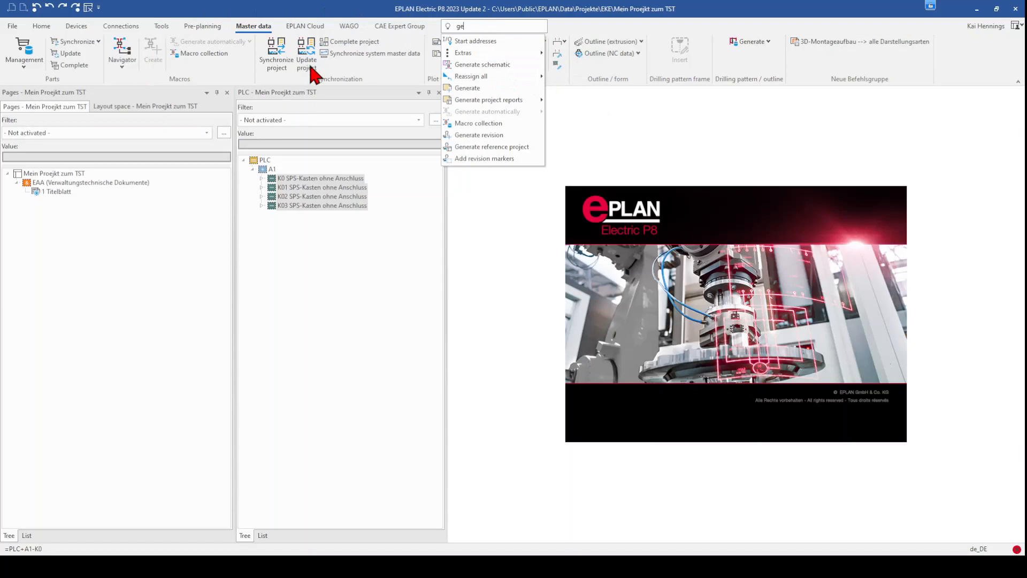
mouse_move(308, 72)
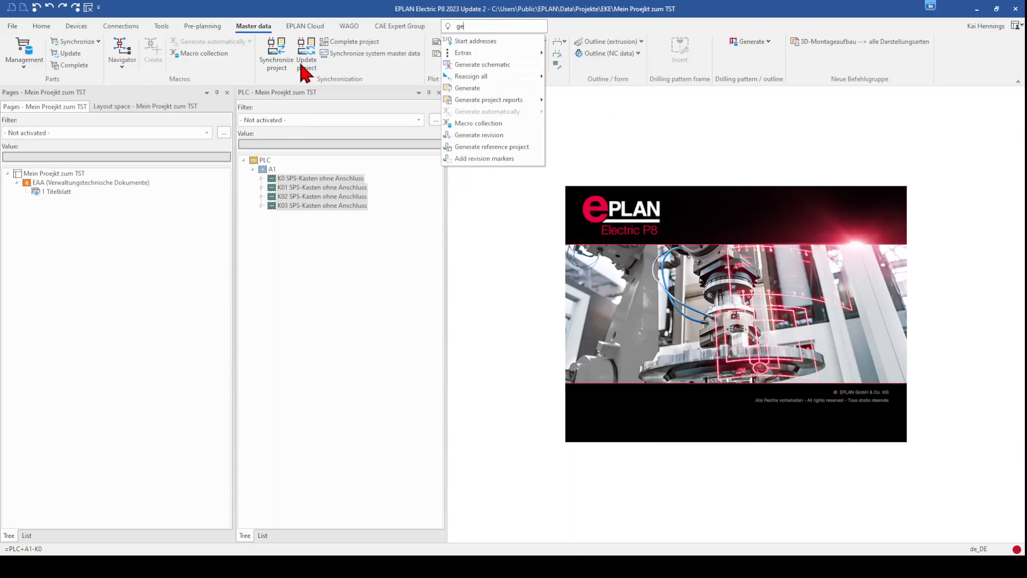
mouse_move(294, 72)
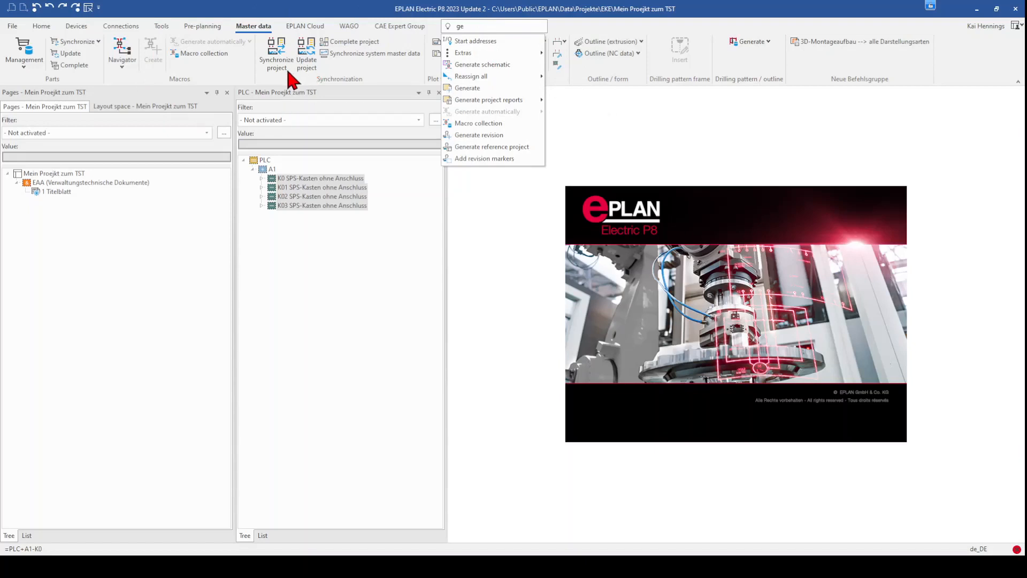
mouse_move(859, 98)
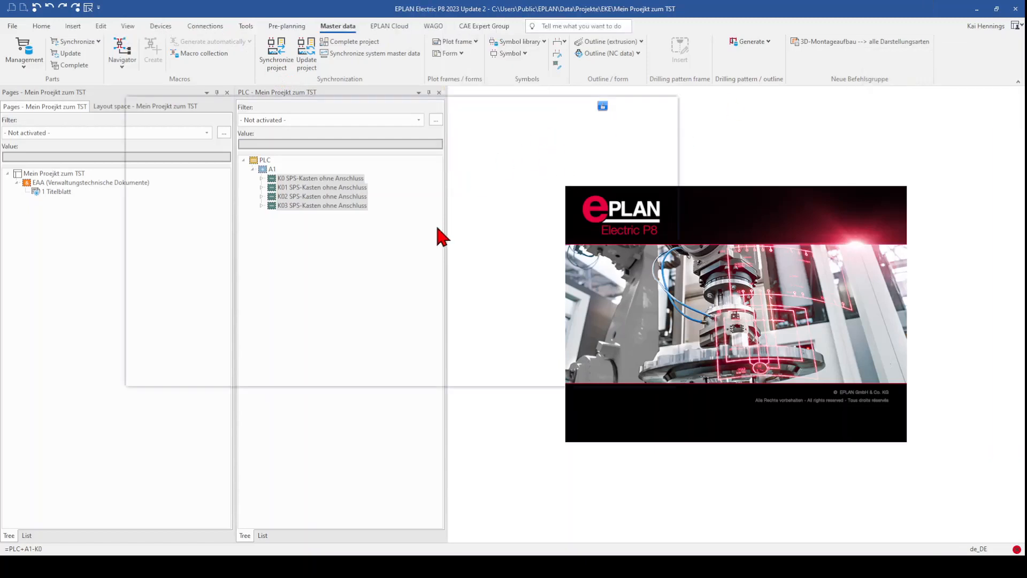
- Add a new command group under the Devices command category
left_click(417, 149)
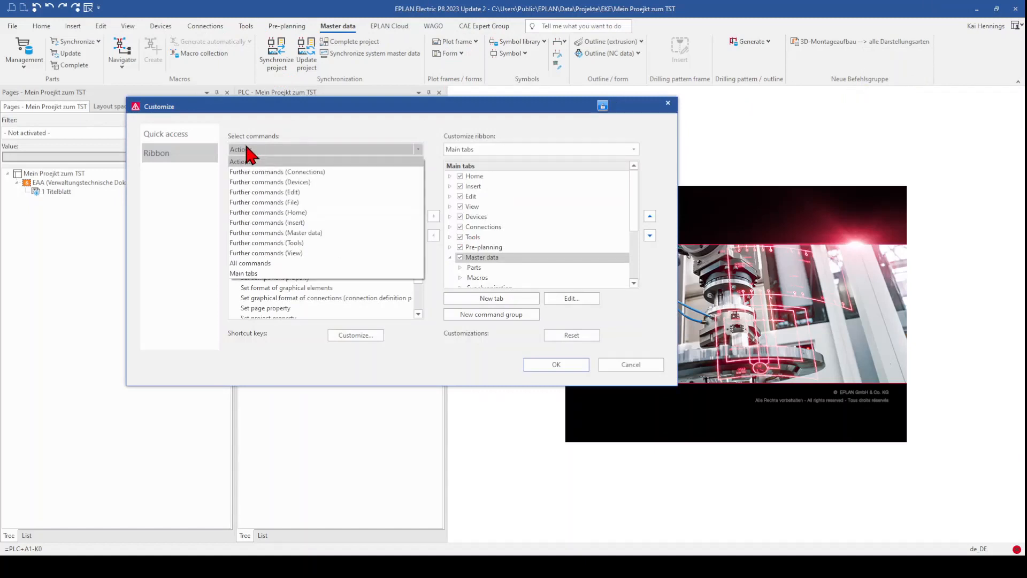
left_click(249, 263)
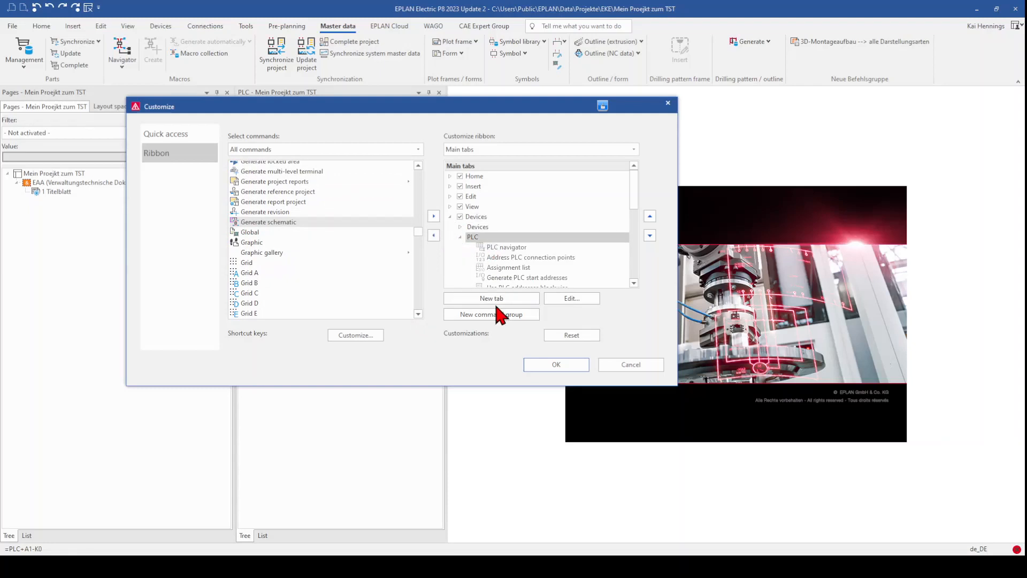
left_click(492, 313)
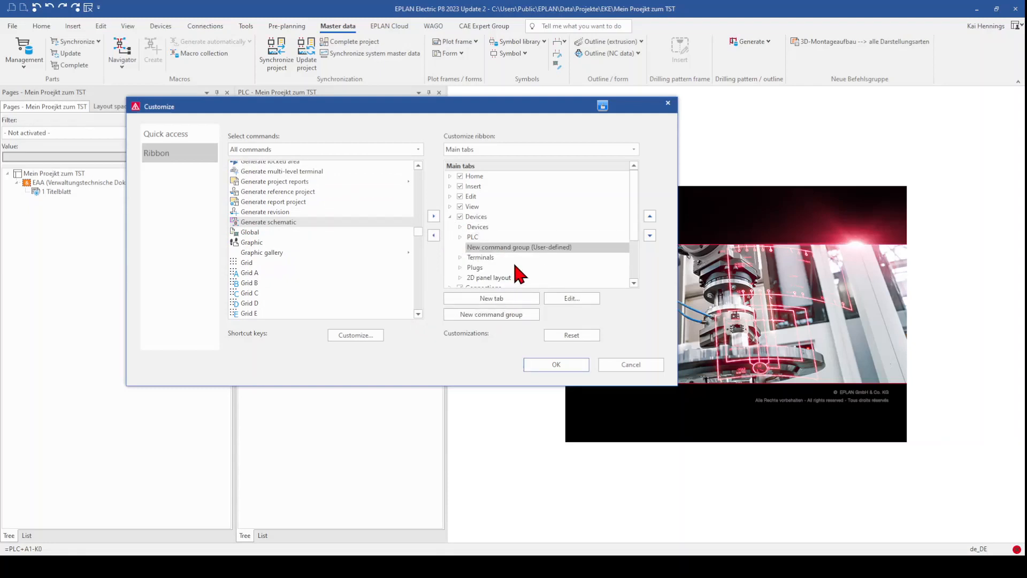
- Name the group PLC creation and place Generate schematic in it
left_click(571, 298)
type("PLC g")
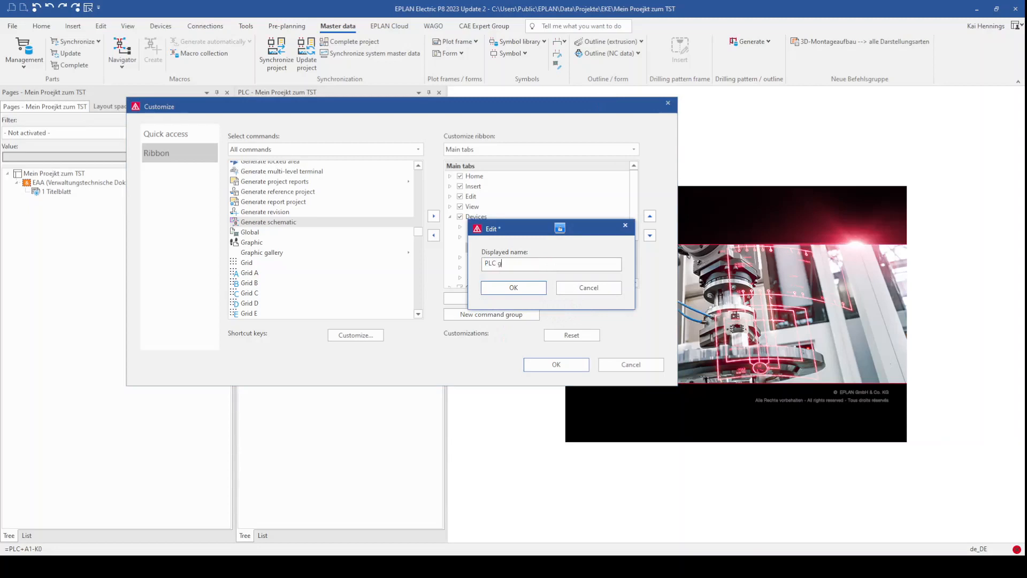
key("Backspace")
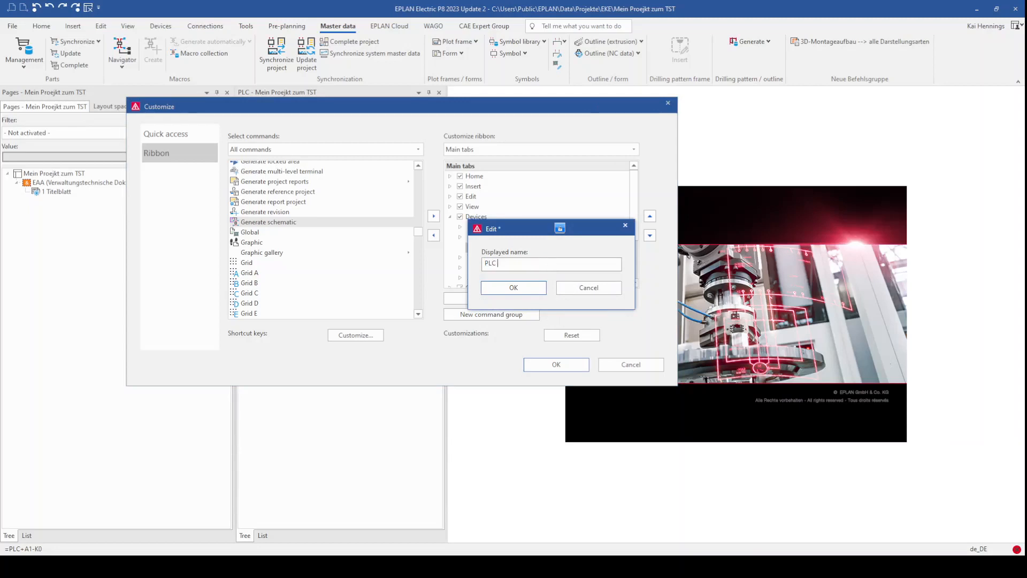
type("creati")
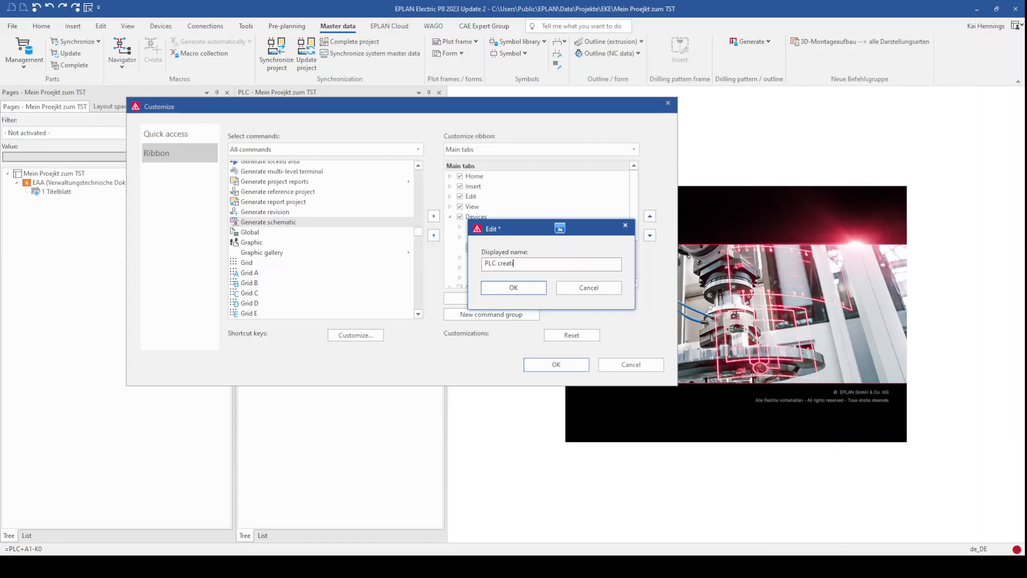
left_click(512, 287)
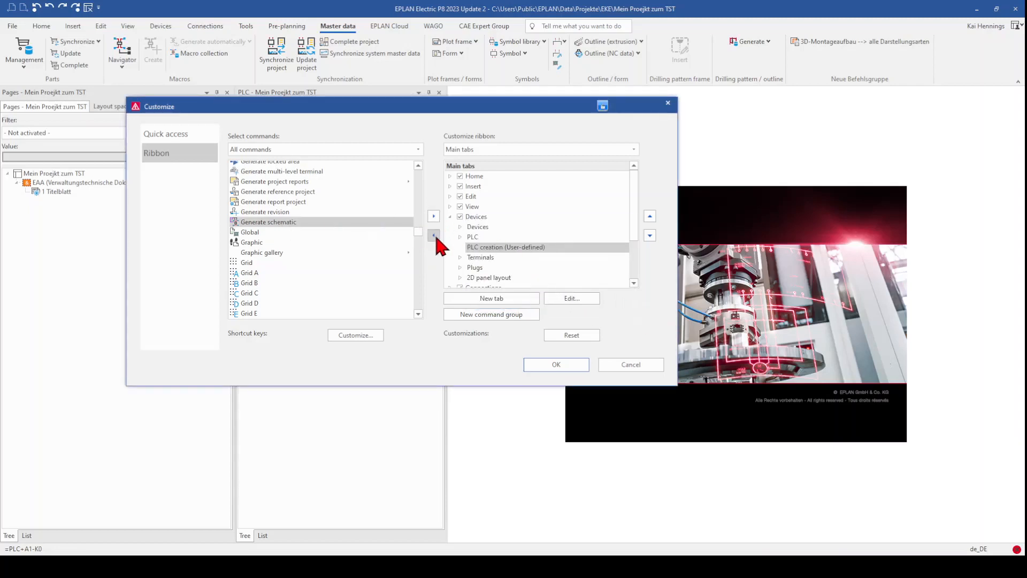
left_click(434, 235)
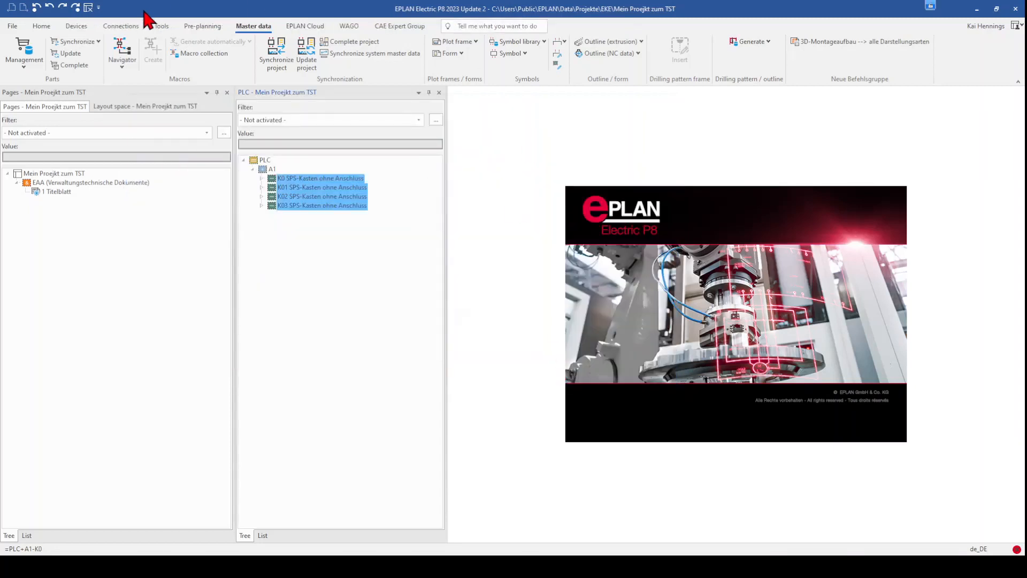
- Show the Devices ribbon with the new PLC creation group and its Generate schematic command
left_click(76, 26)
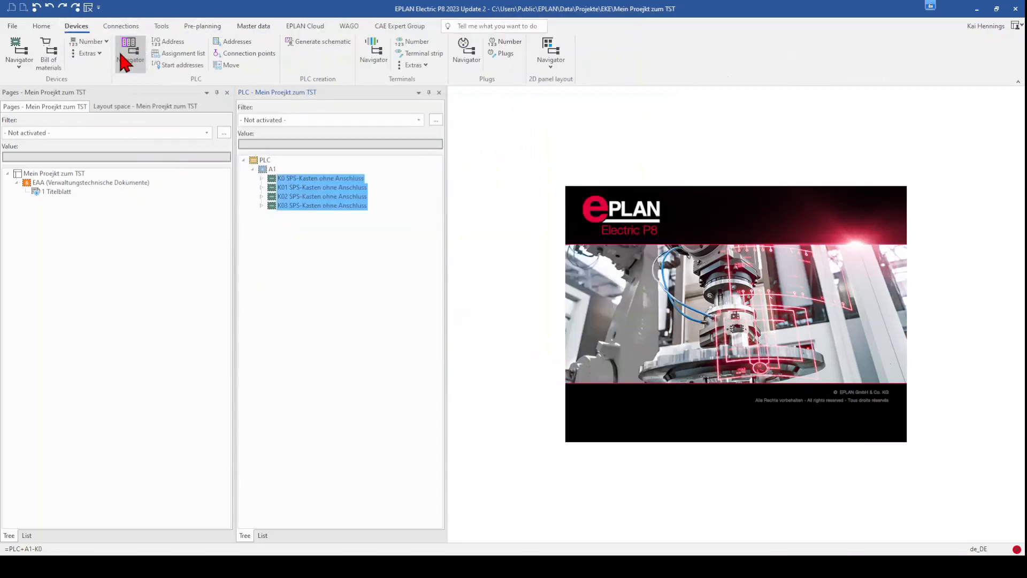
left_click(322, 42)
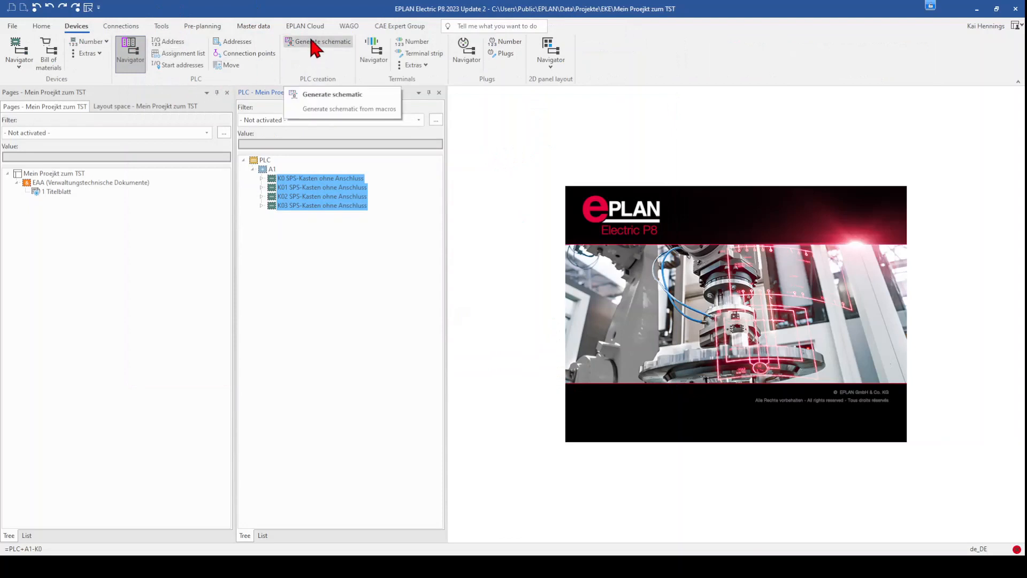
- Start PLC schematic generation for the boxes, expand K0 and K01 connections and highlight the status column
left_click(332, 95)
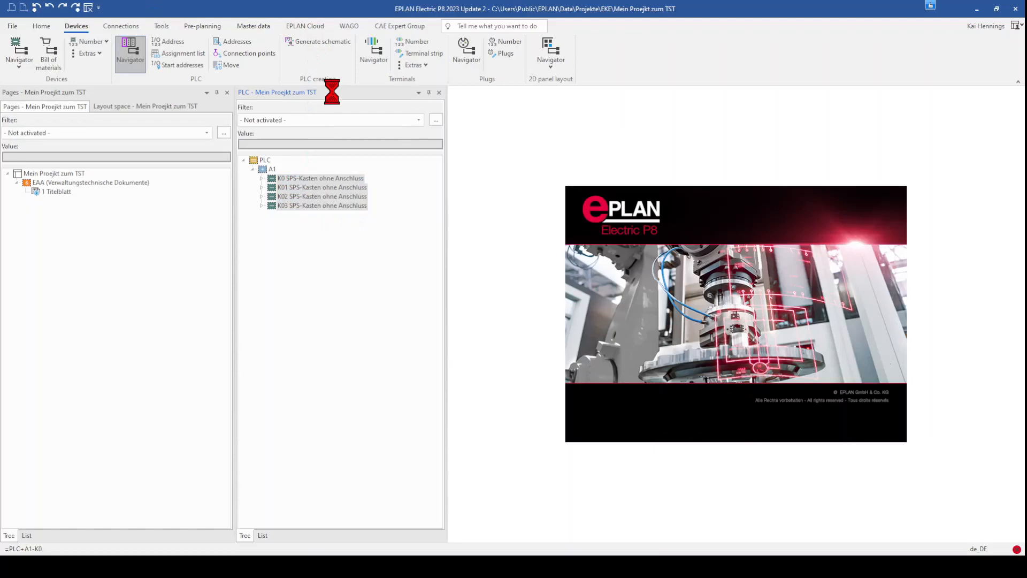
left_click(322, 42)
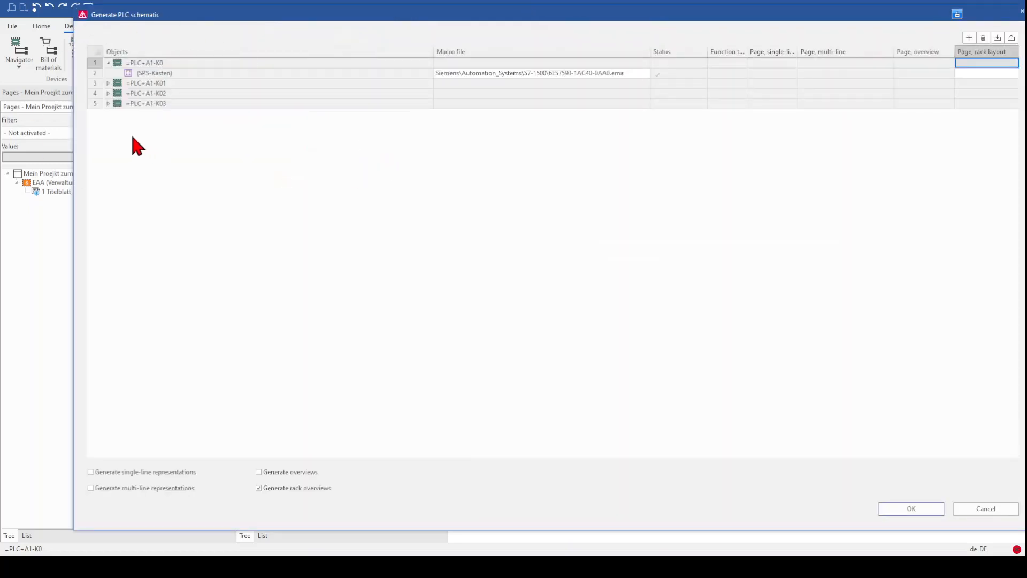
mouse_move(150, 72)
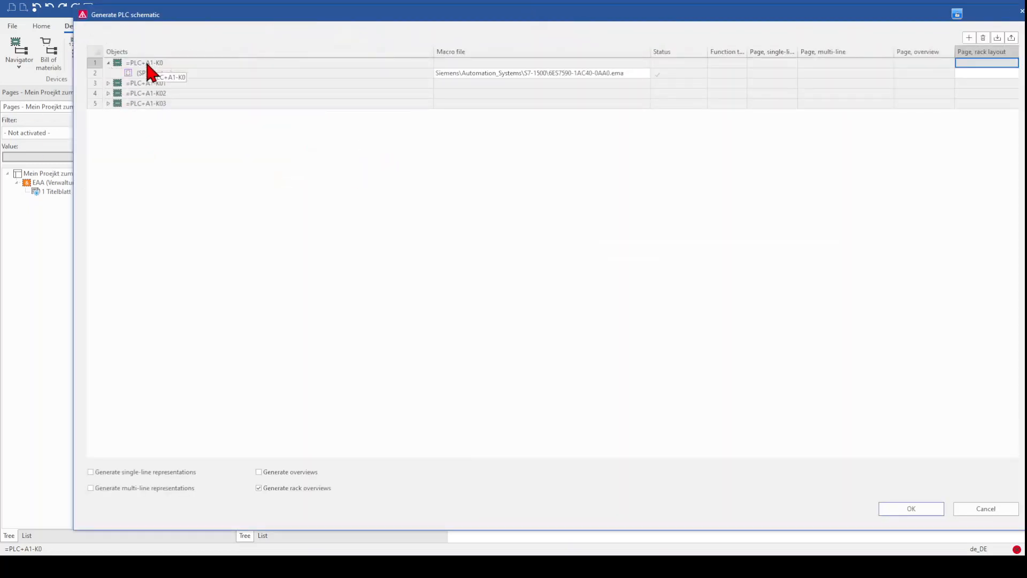
left_click(154, 73)
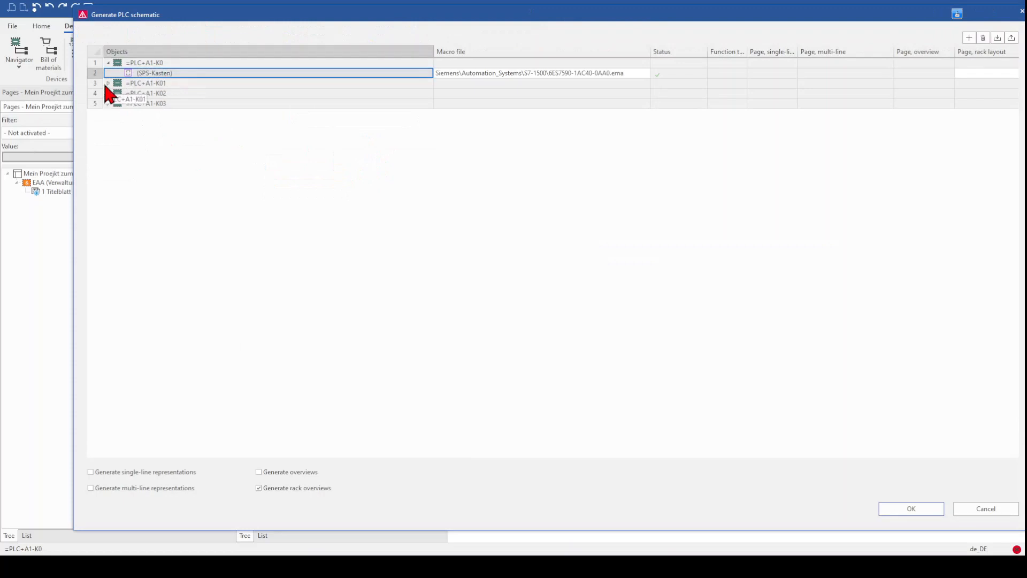
left_click(107, 83)
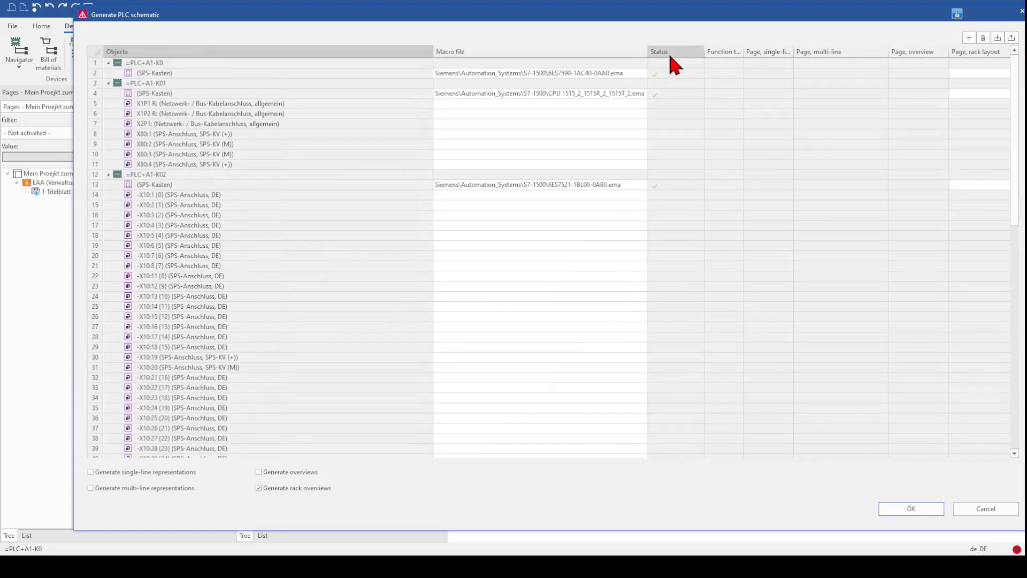
left_click(675, 52)
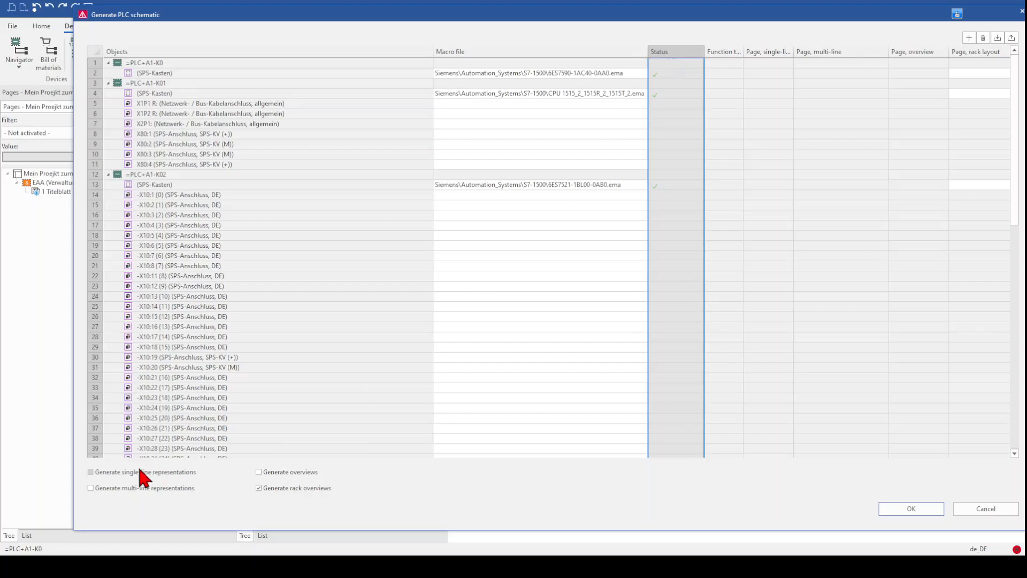
mouse_move(98, 484)
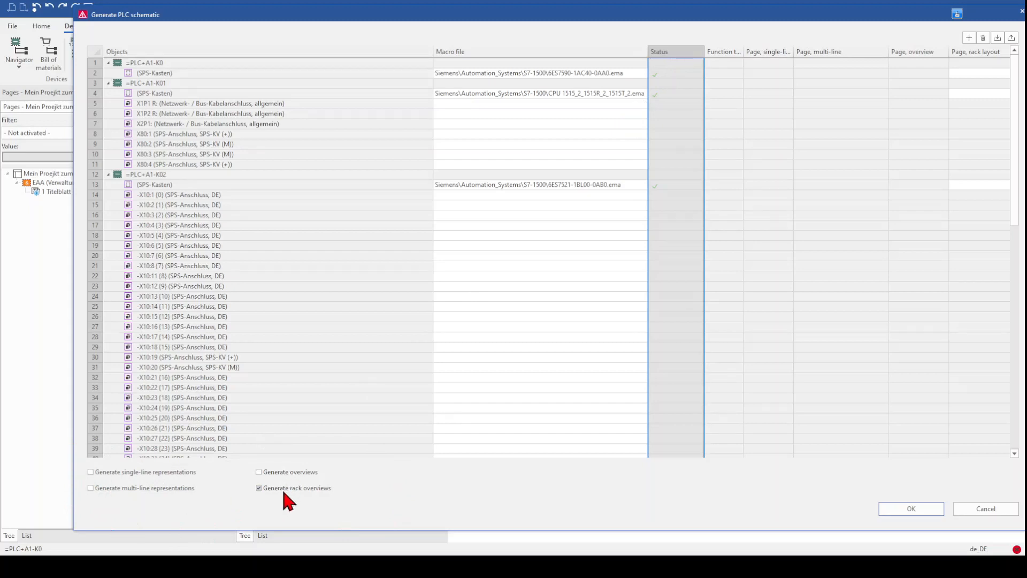
- Request single-line, multi-line, overview and rack overview representations
left_click(259, 488)
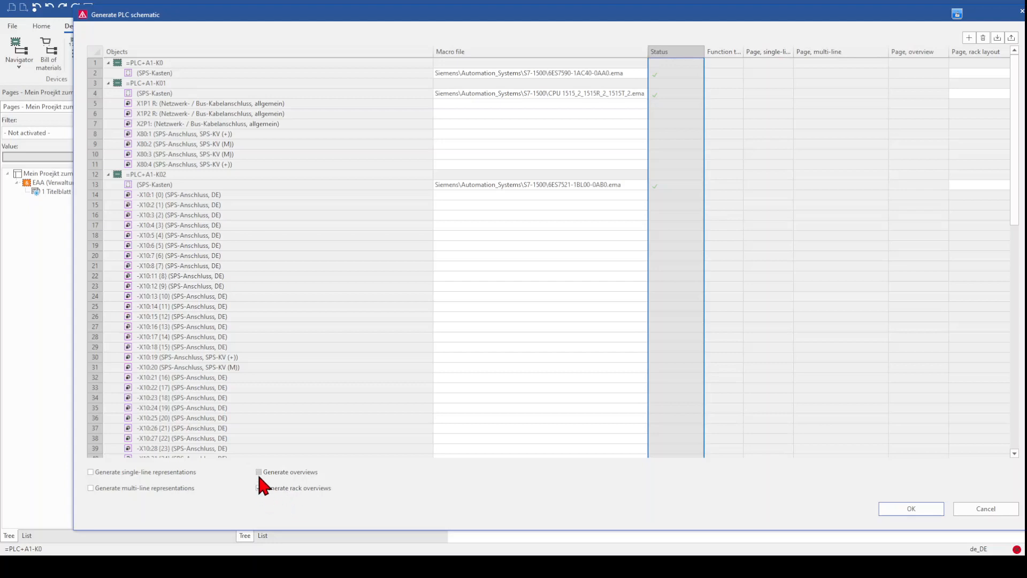
left_click(91, 472)
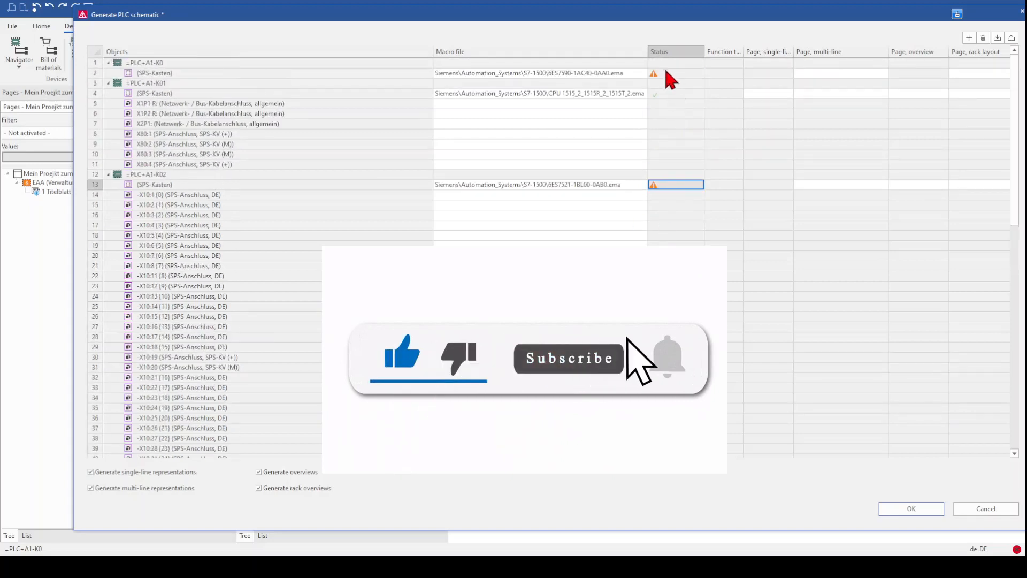
- Show the messages behind K0's warning status and read its overview and single-line entries
right_click(675, 72)
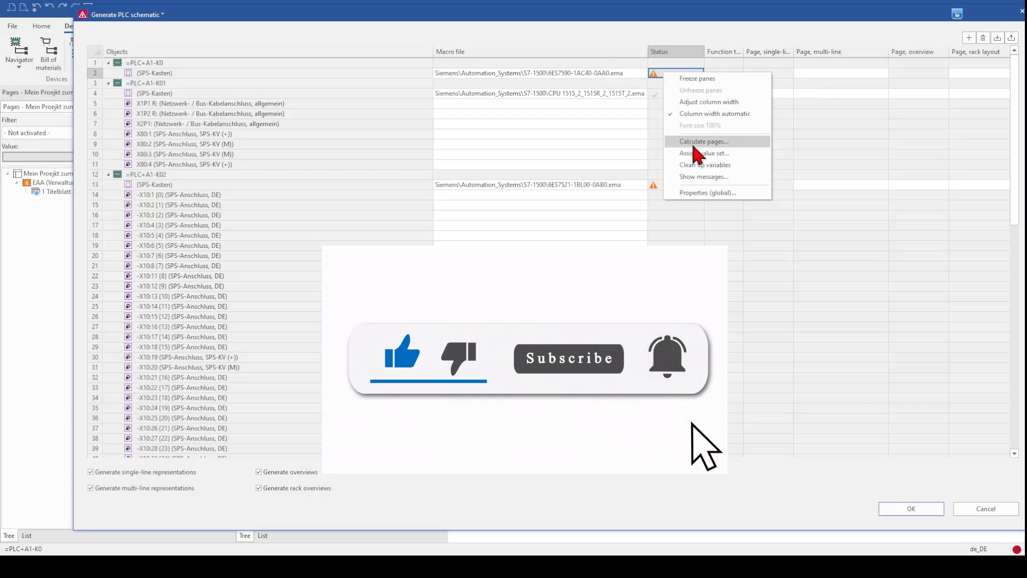
left_click(703, 176)
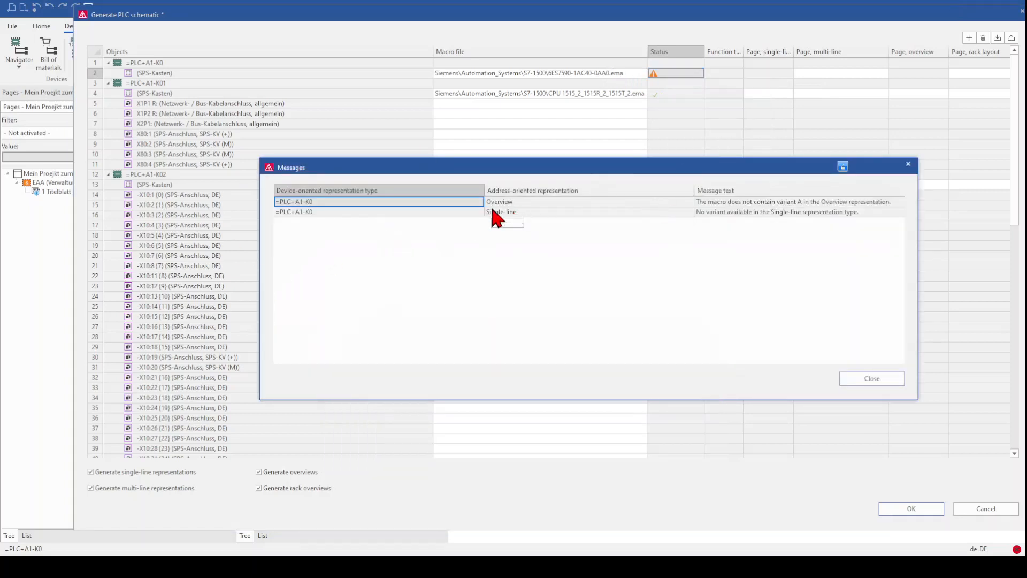
left_click(524, 201)
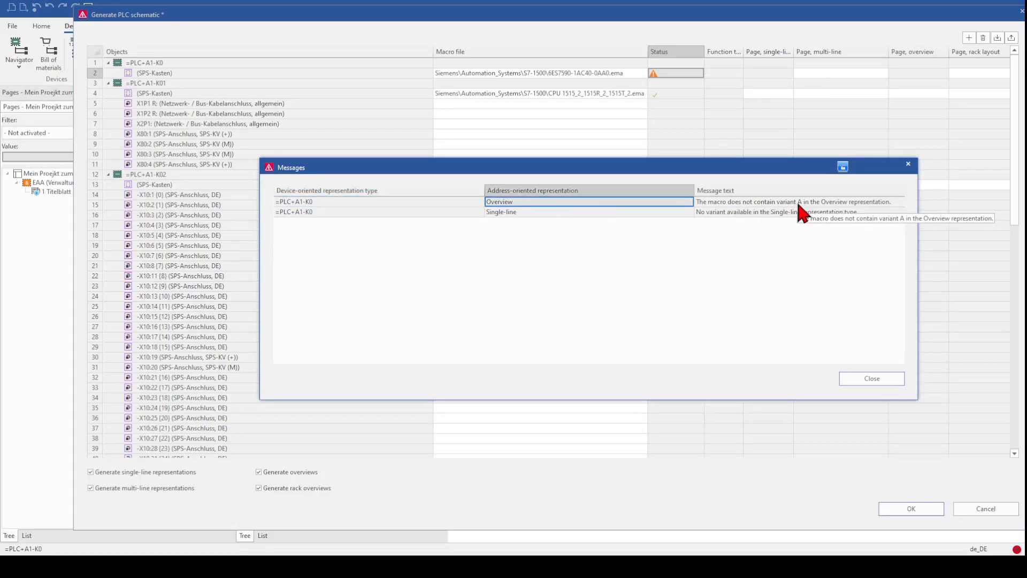
mouse_move(836, 210)
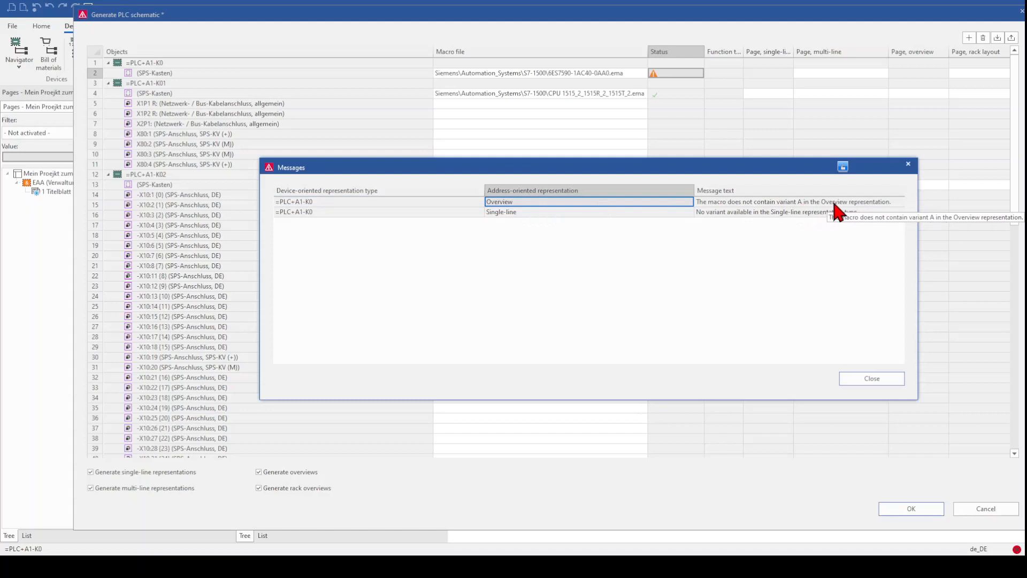
mouse_move(891, 209)
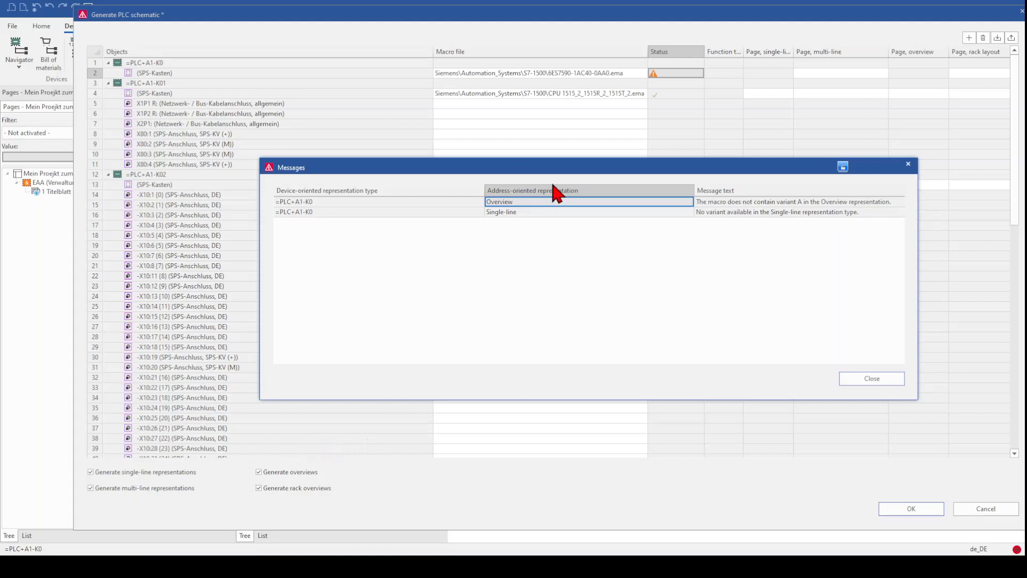
left_click(524, 212)
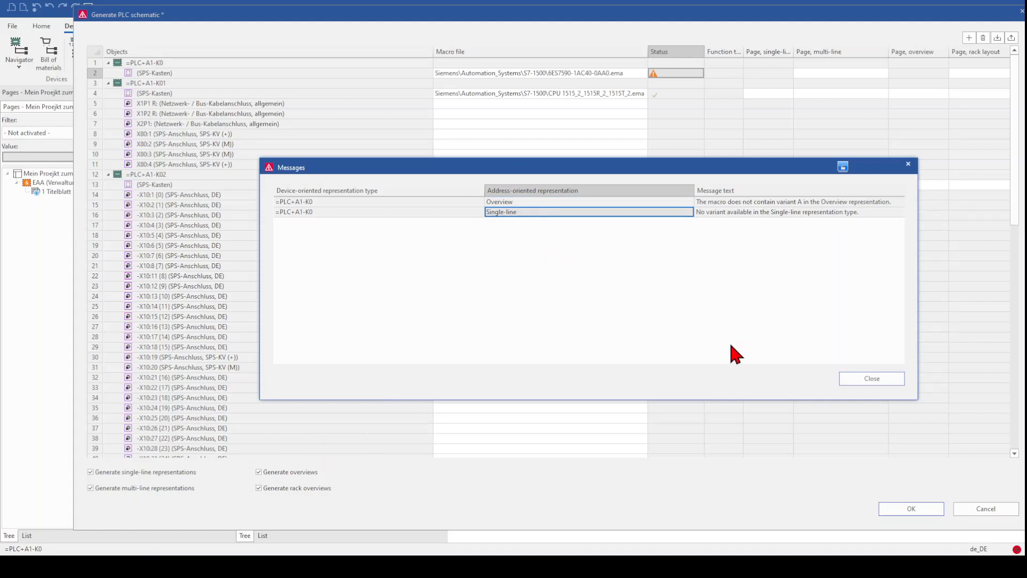
mouse_move(871, 378)
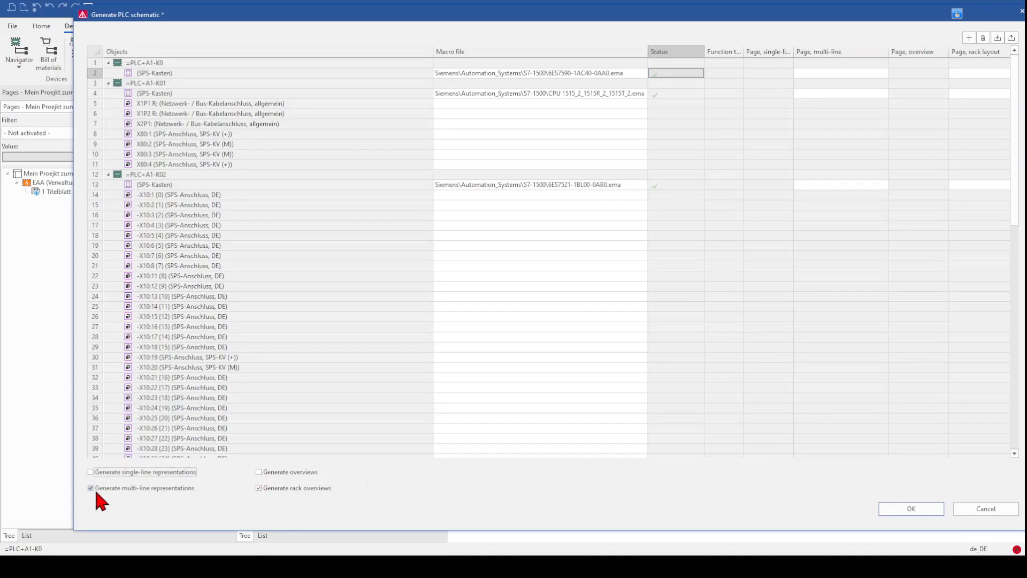
left_click(91, 488)
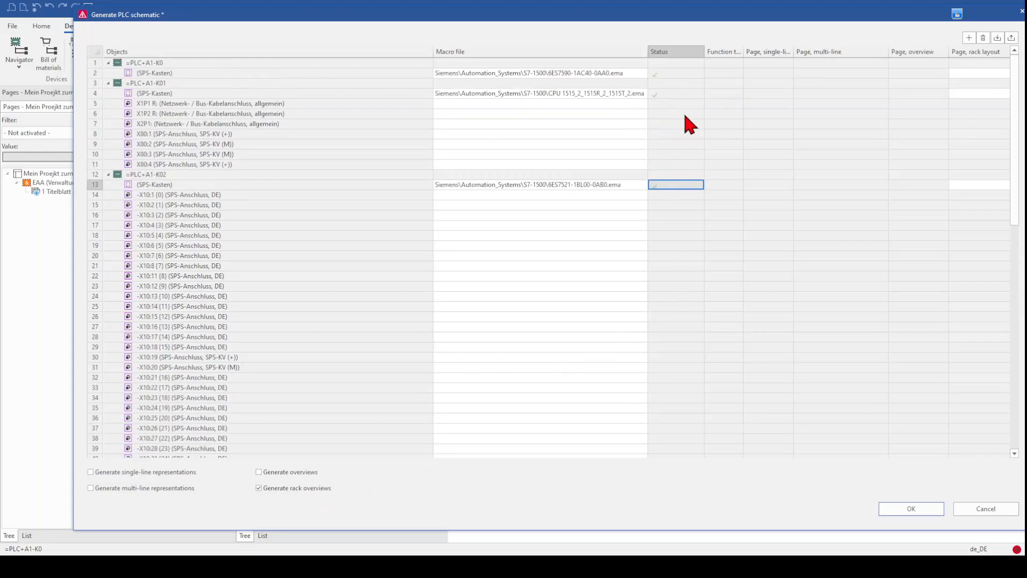
mouse_move(686, 99)
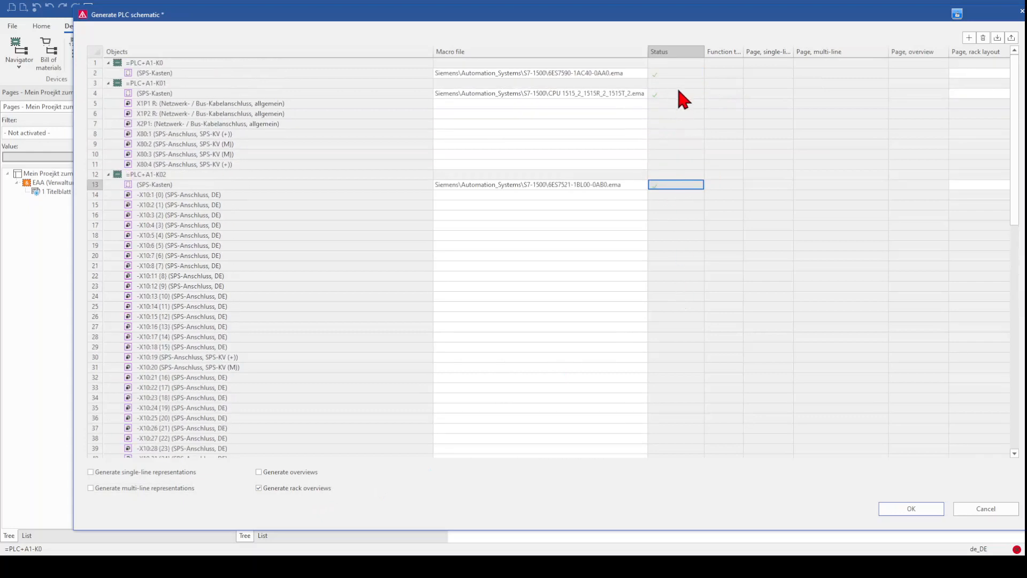
mouse_move(521, 83)
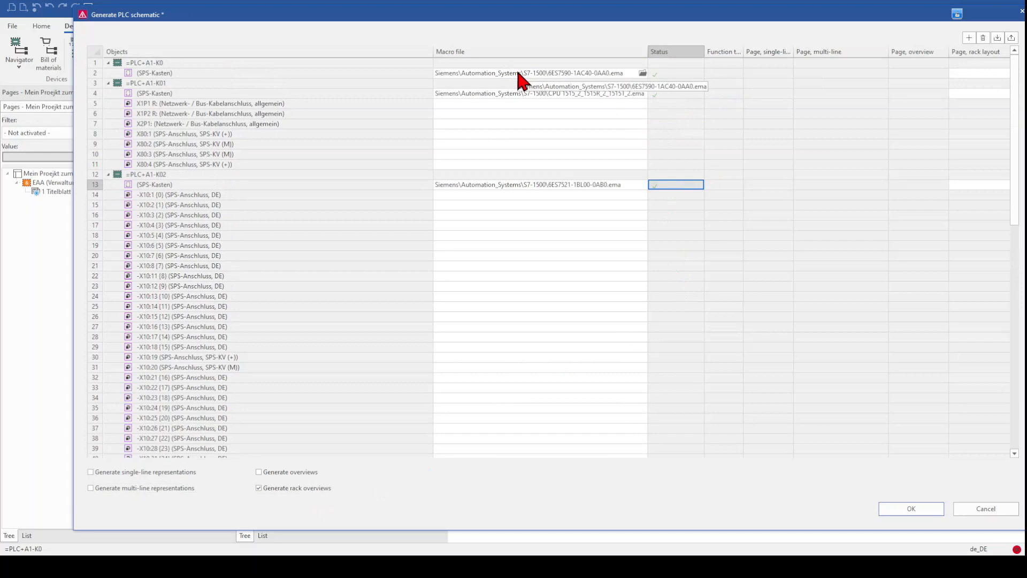
left_click(675, 72)
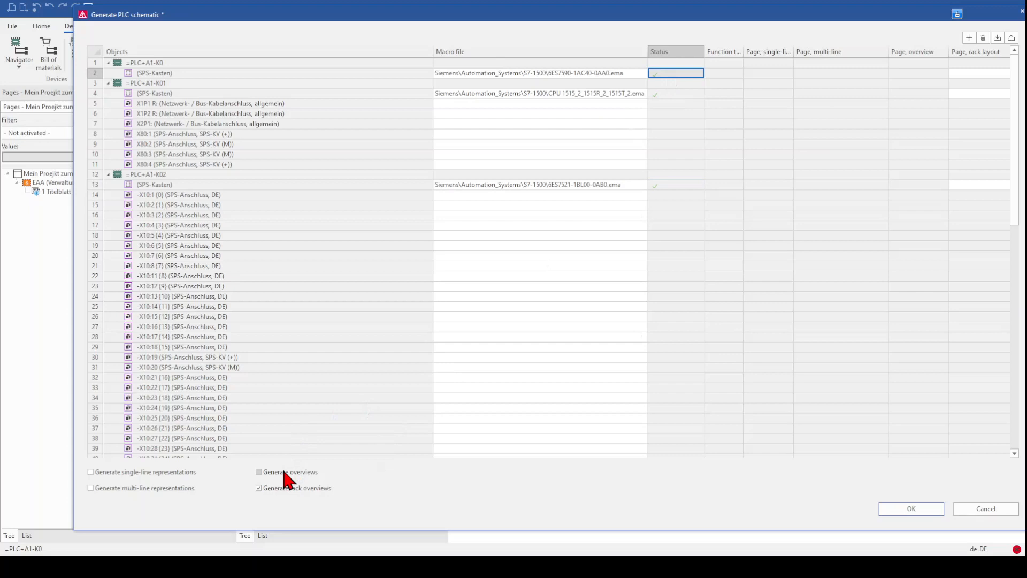
left_click(259, 471)
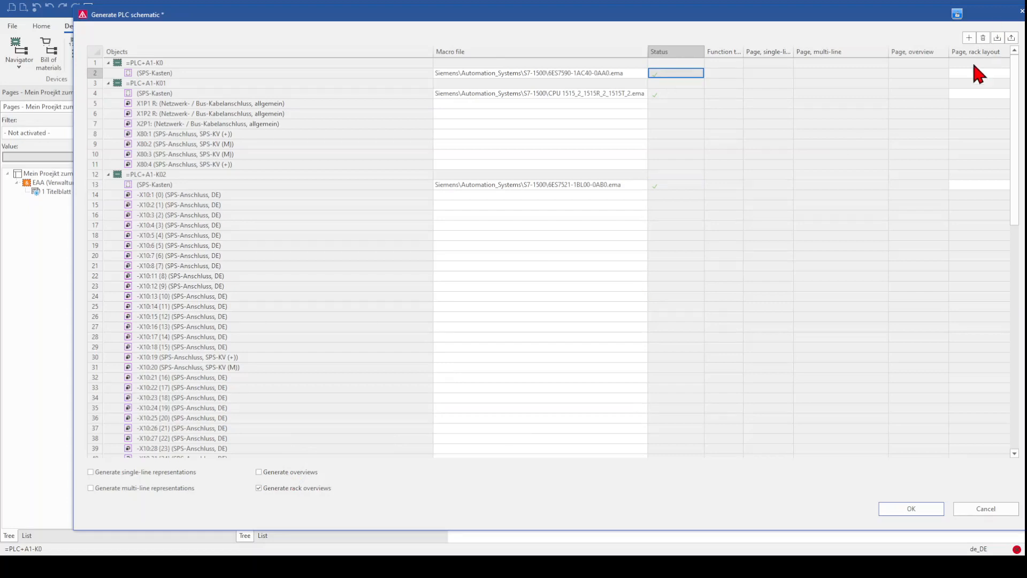
- In the help page find and mark that rack layout pages use macro variant E
left_click(976, 73)
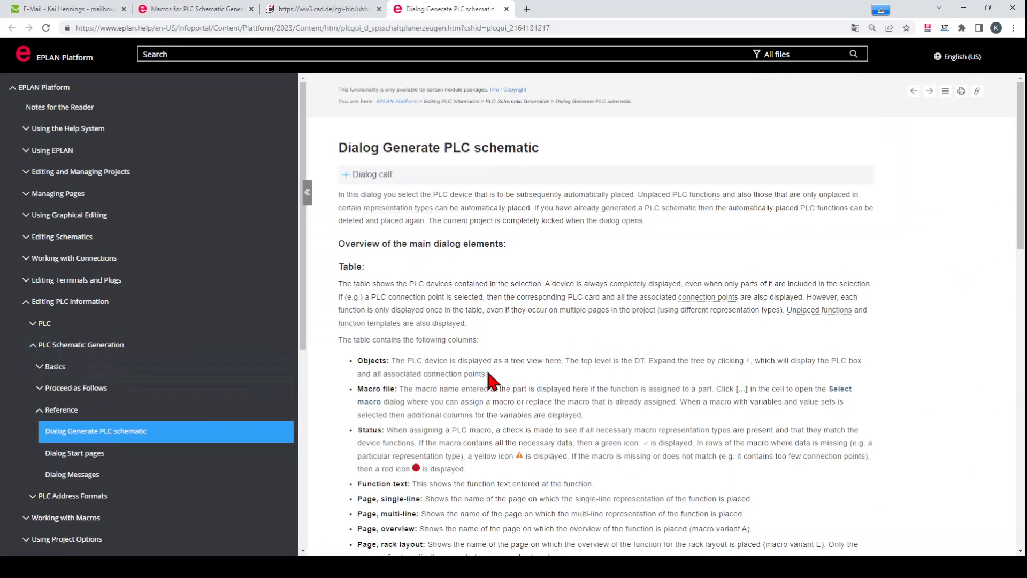
scroll("down", 3)
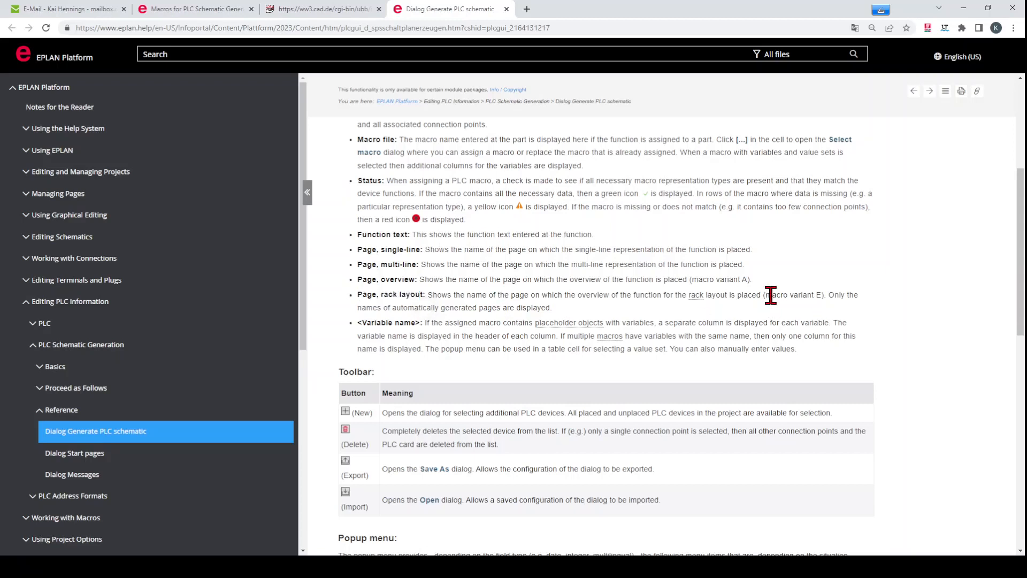
double_click(793, 294)
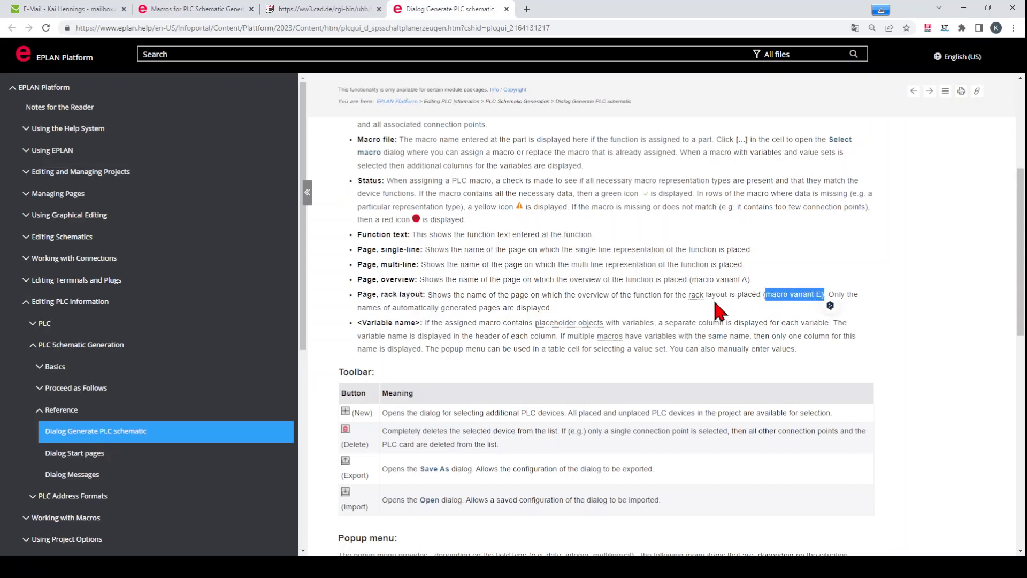
mouse_move(660, 315)
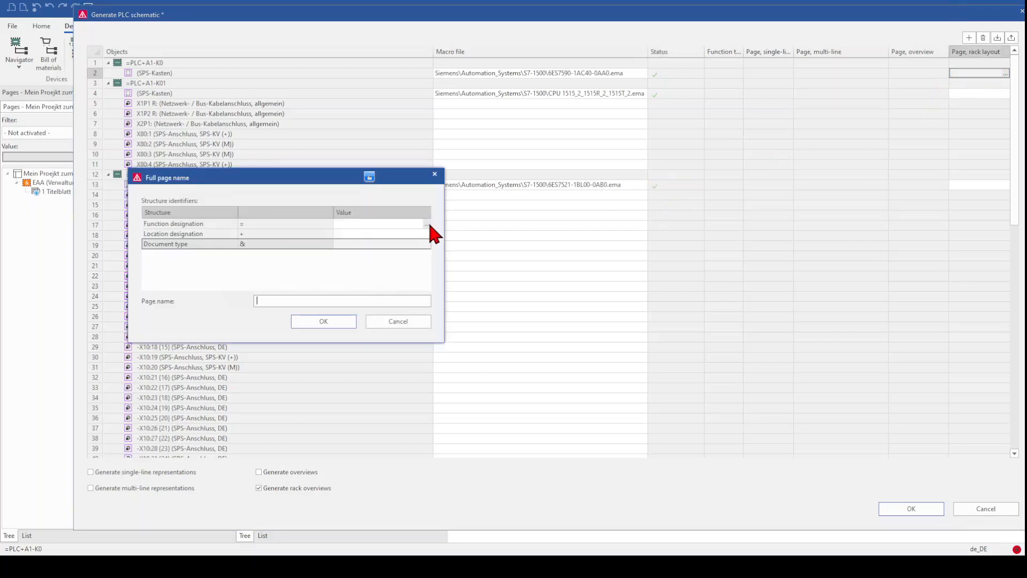
- Enter location A1, document type EFS and page 1 as the full page name and confirm
left_click(426, 224)
type("PLC")
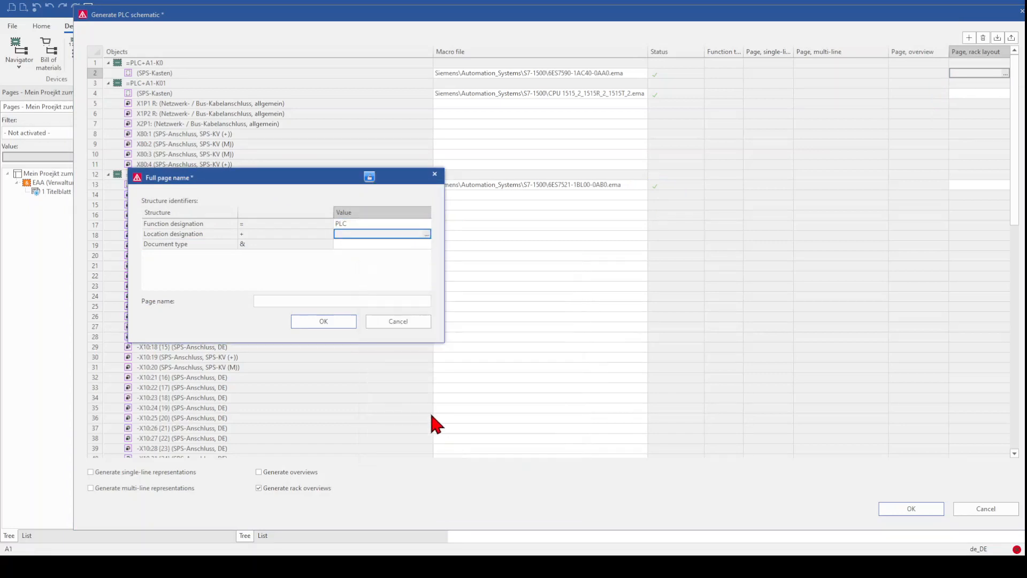
type("A1")
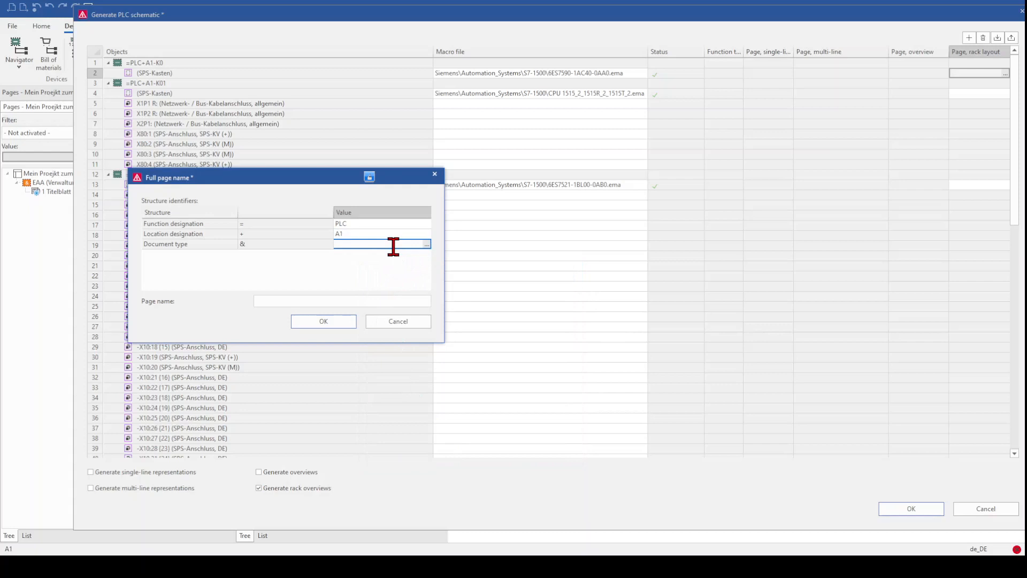
type("EFS")
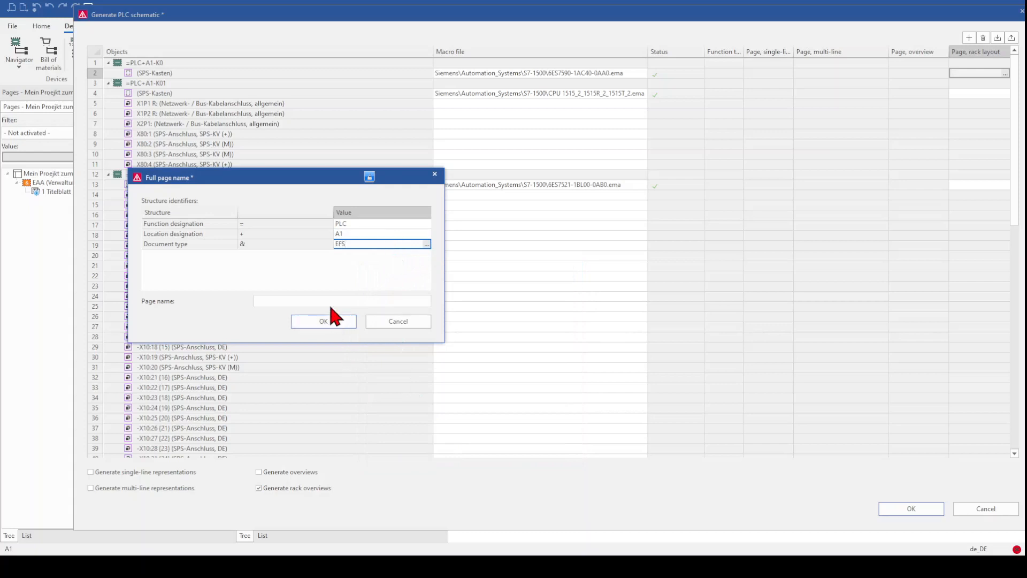
type("1")
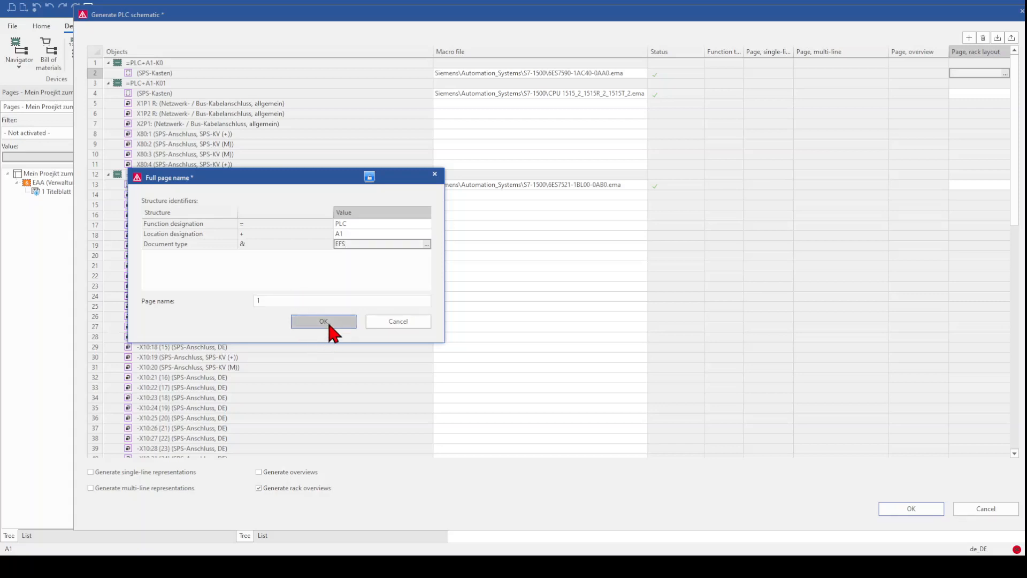
left_click(323, 321)
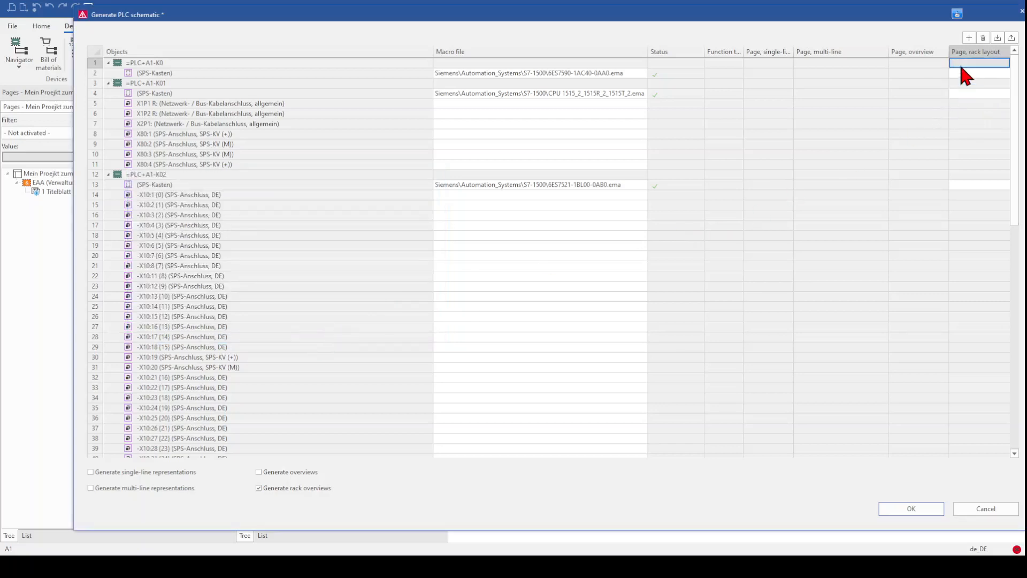
- Copy =PLC+A1&EFS/1 into the rack layout page cells of the second and third boxes
left_click(979, 73)
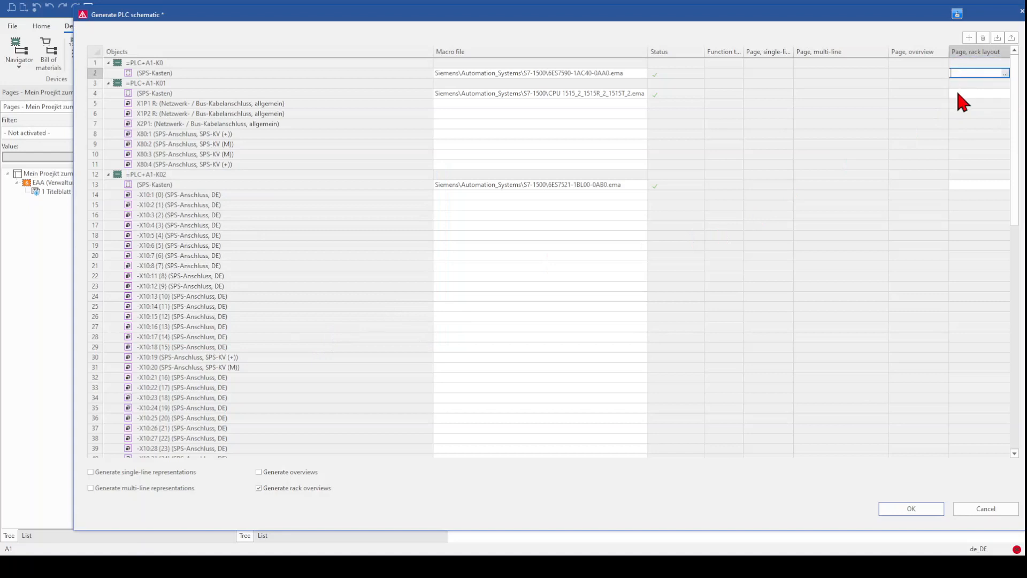
left_click(979, 73)
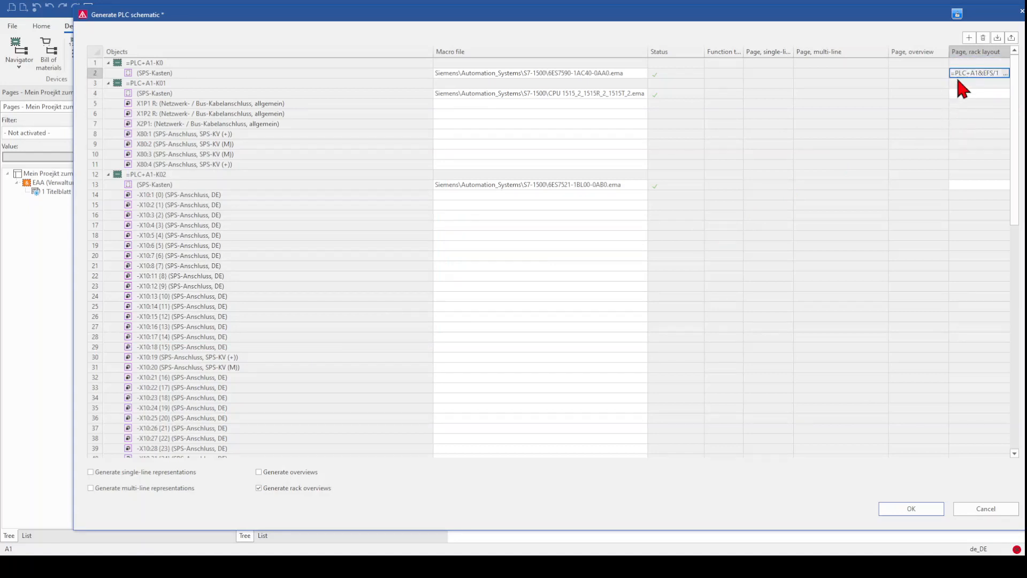
double_click(976, 73)
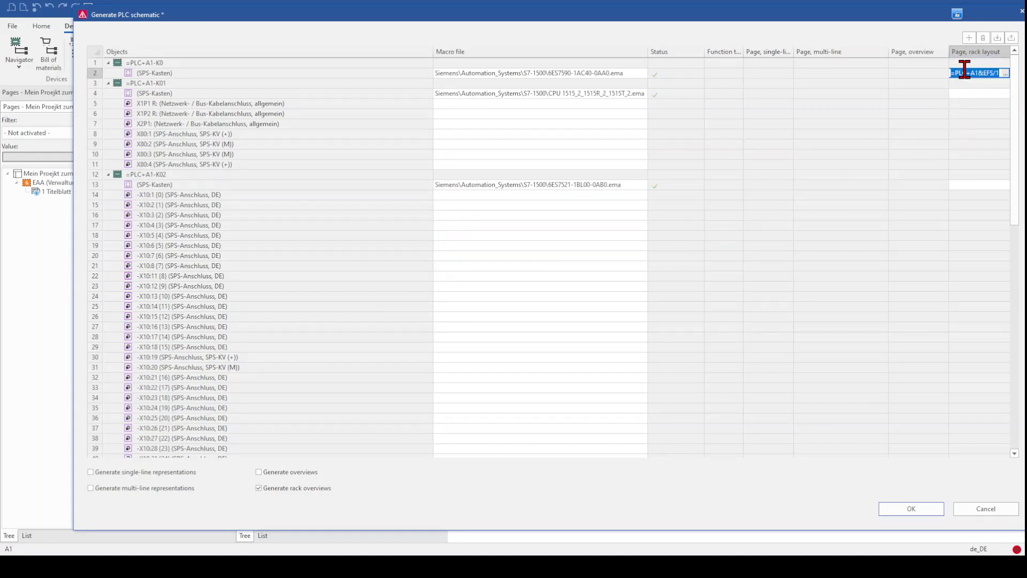
left_click(979, 93)
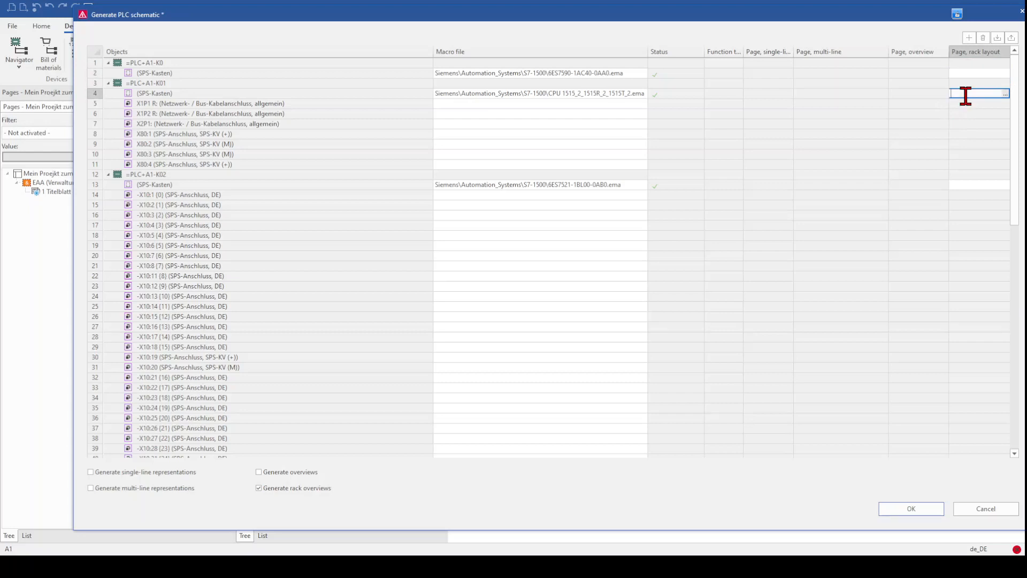
type("=PLC+A1&EFS/1")
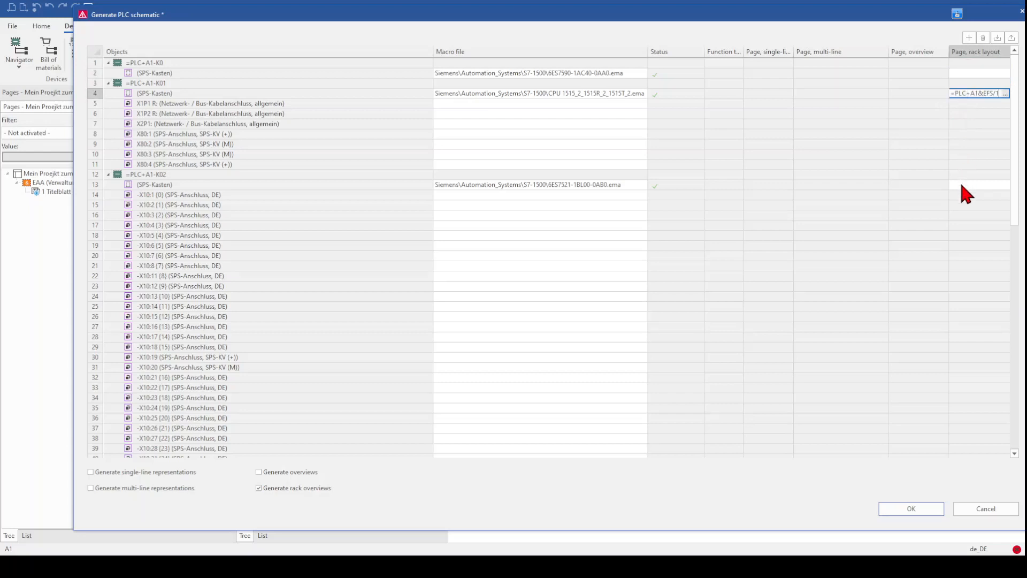
left_click(976, 184)
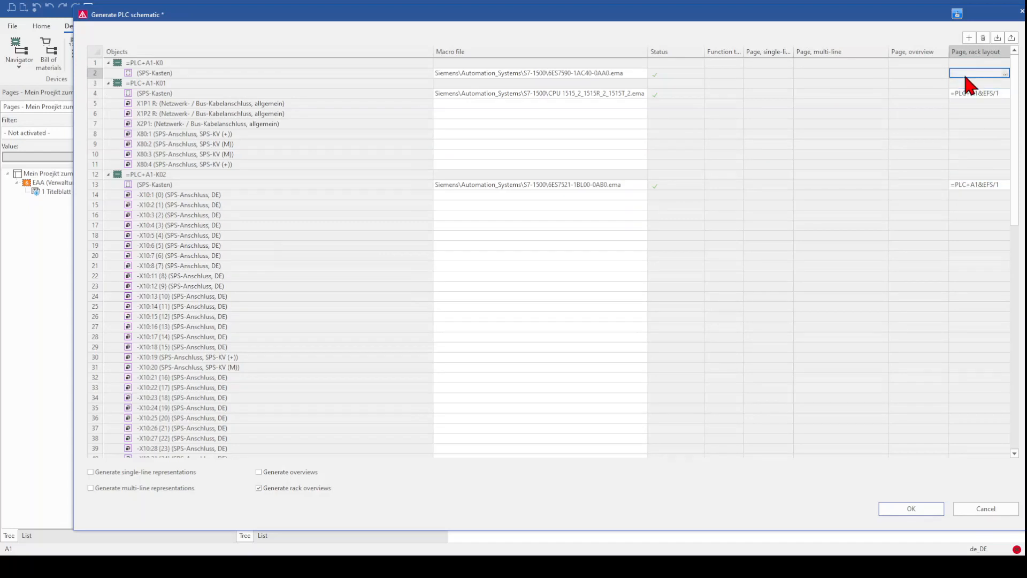
scroll("down", 3)
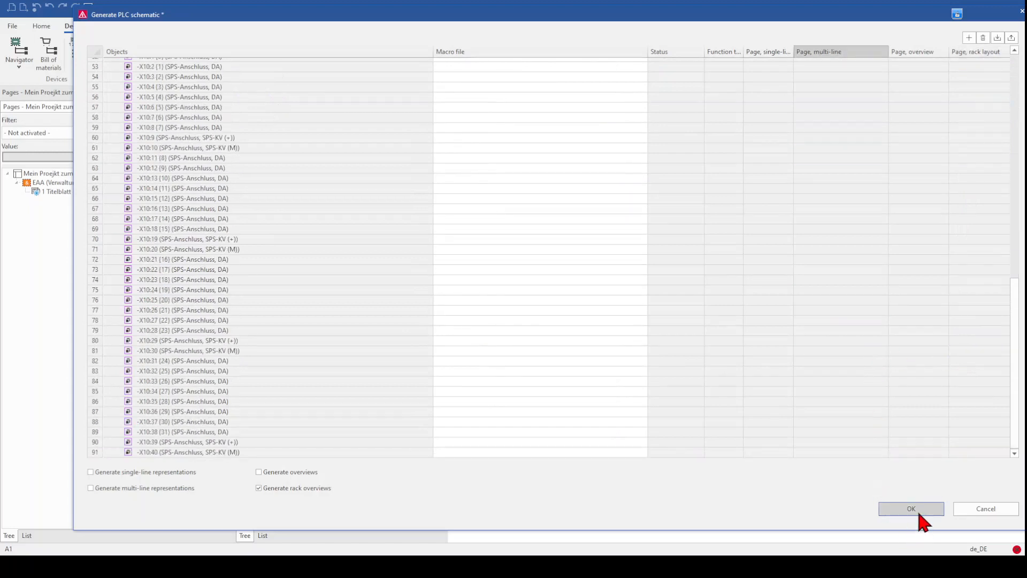
- Generate the PLC schematic with these settings
left_click(910, 508)
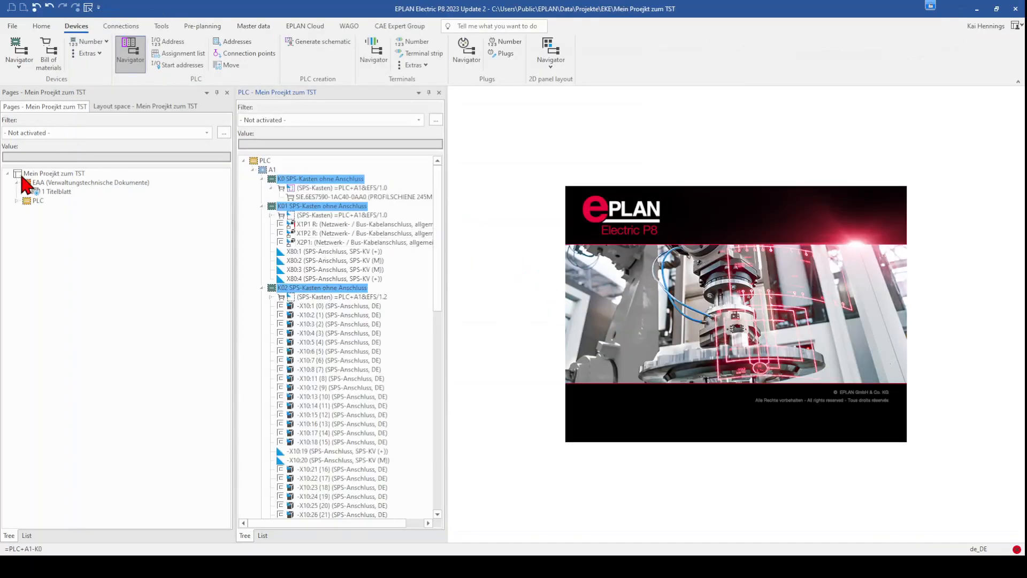
- Open page =PLC+A1&EFS/1 from the page tree to view the S7-1500 rack layout
left_click(38, 200)
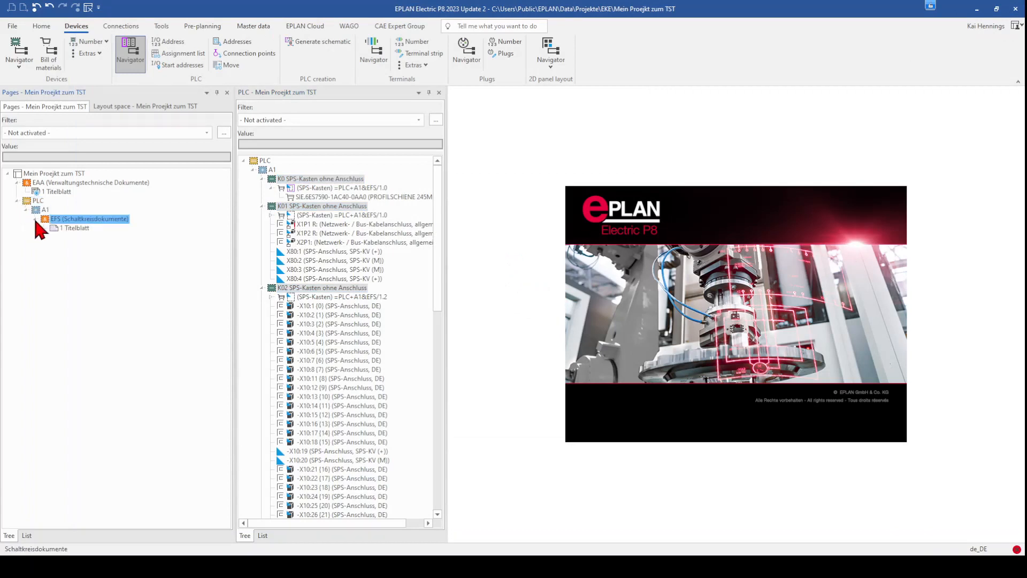
double_click(76, 226)
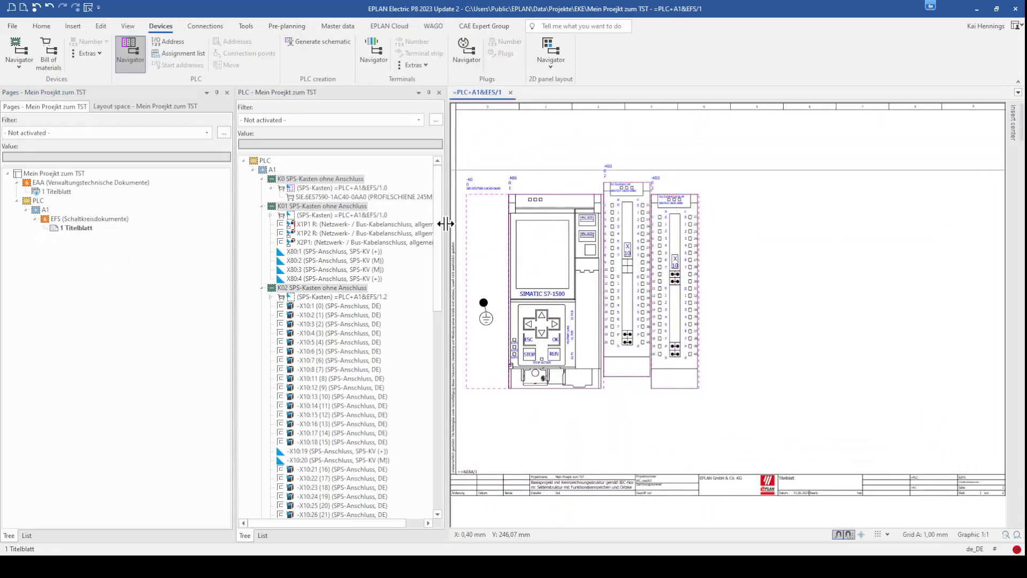
mouse_move(537, 243)
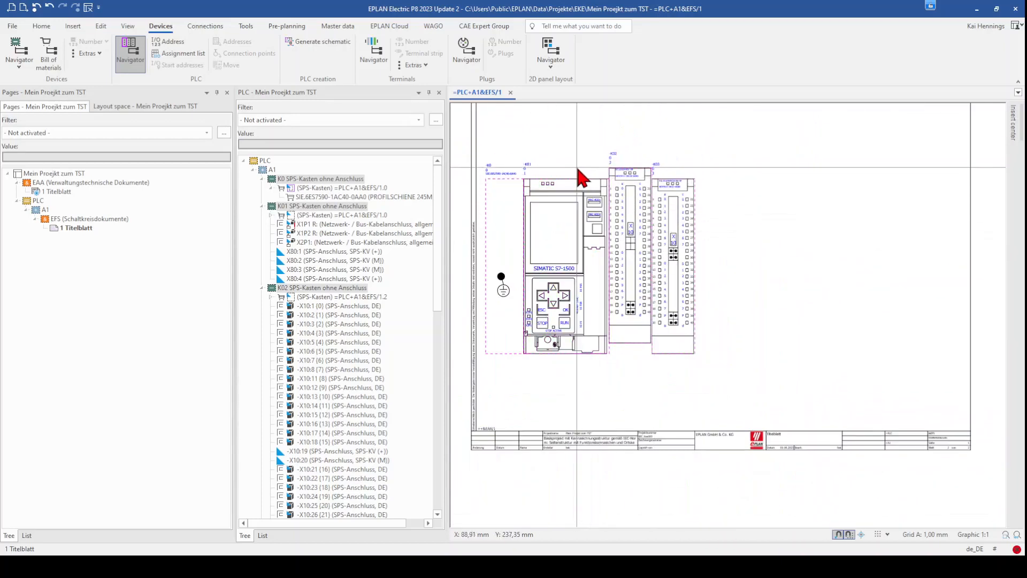
mouse_move(661, 189)
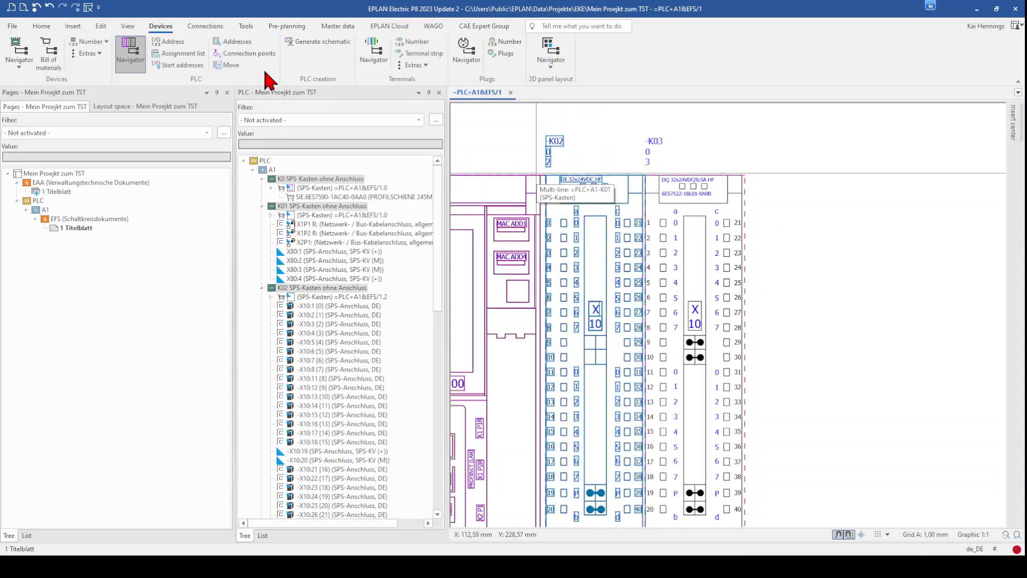
- Start saving the card overview as a macro into the existing file 6ES7521-1BL00-0AB0.ema
left_click(337, 26)
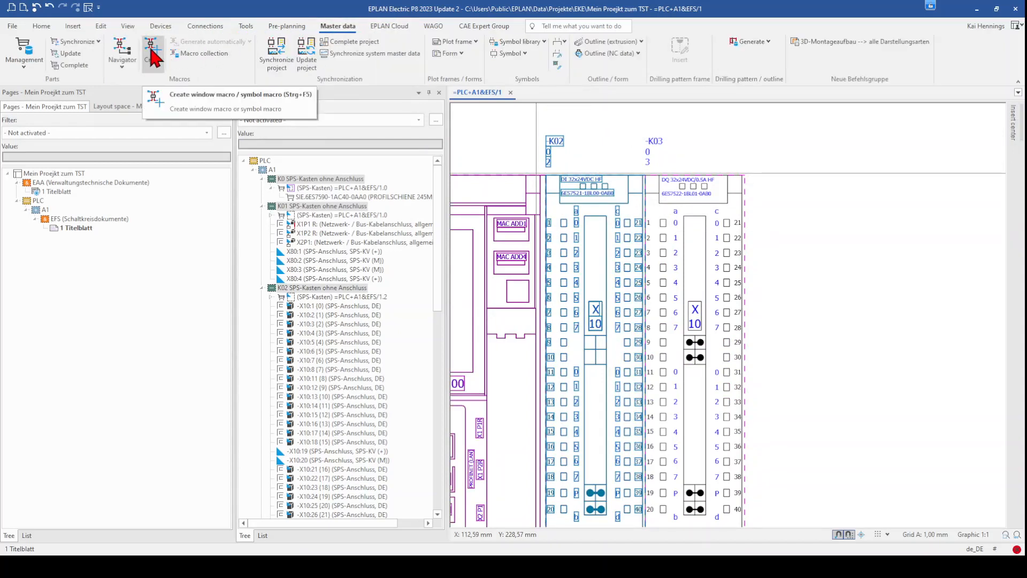
left_click(238, 94)
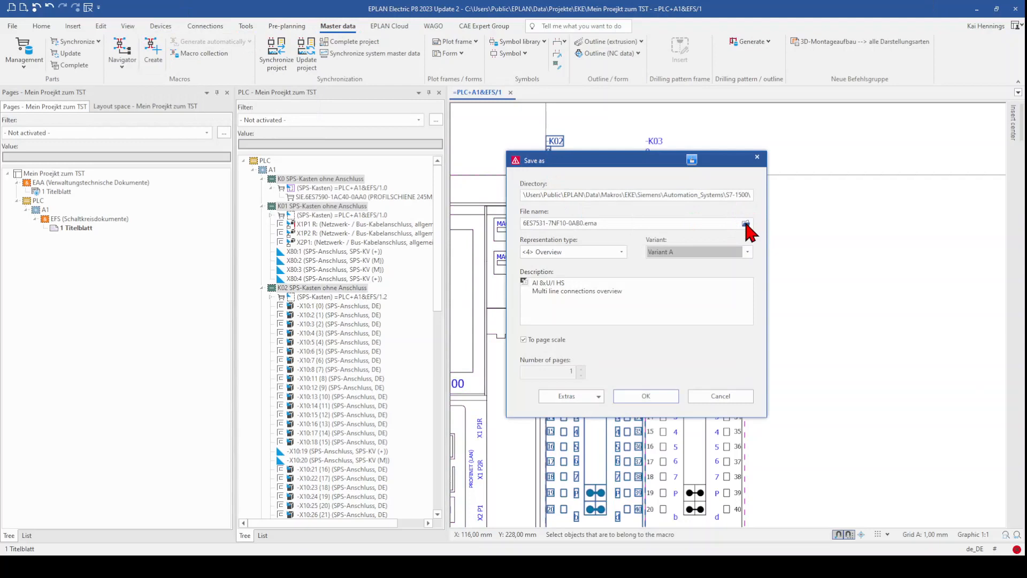
left_click(745, 223)
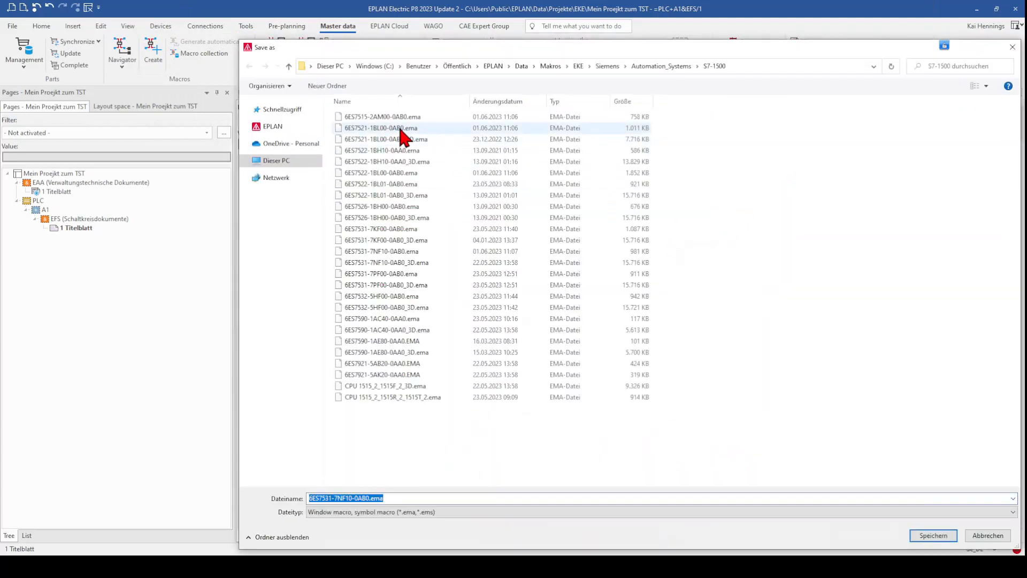
left_click(382, 127)
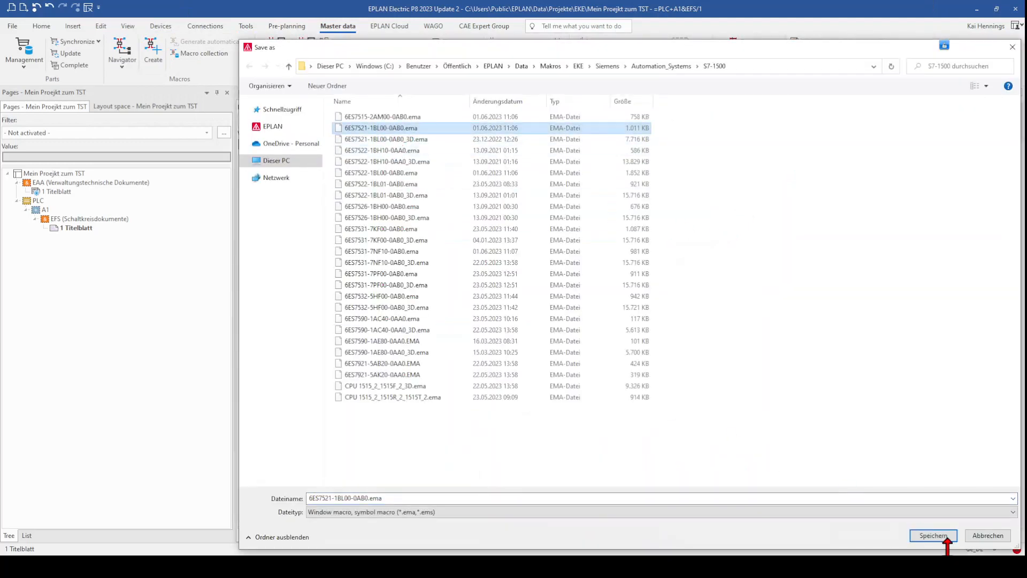
left_click(931, 535)
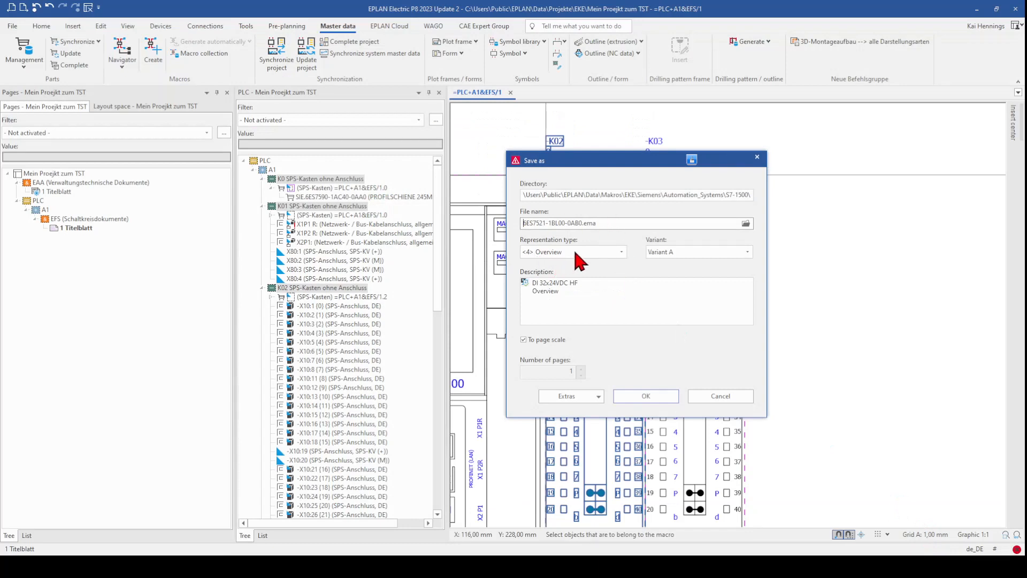
- Save it as overview Variant E, confirming replacement of the existing variant
left_click(746, 251)
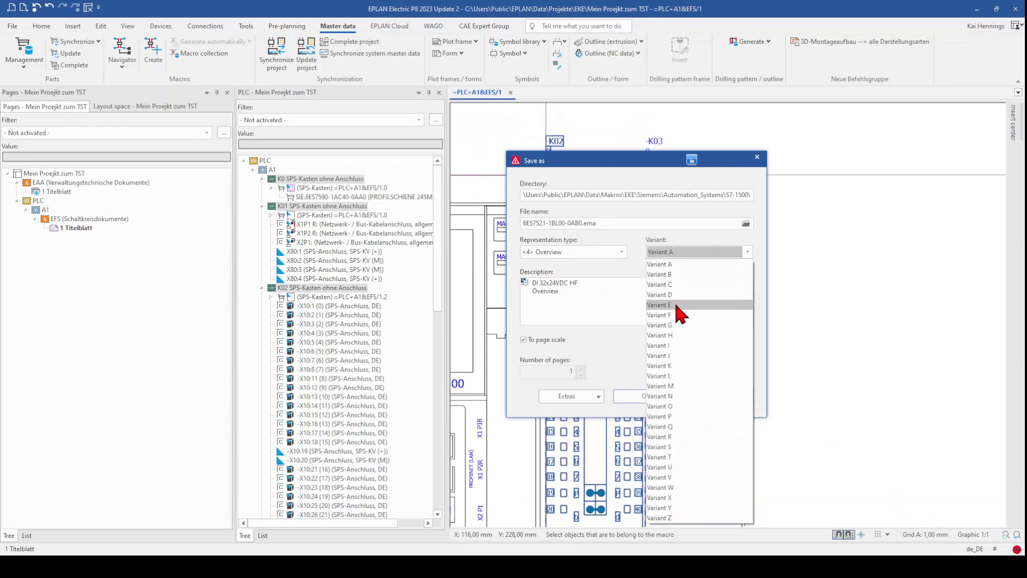
left_click(658, 305)
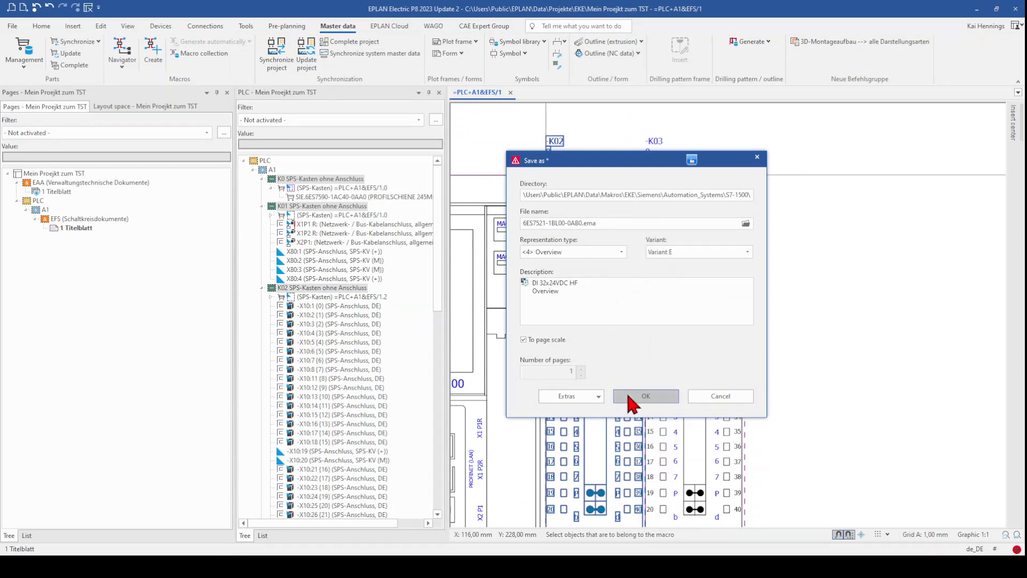
left_click(644, 396)
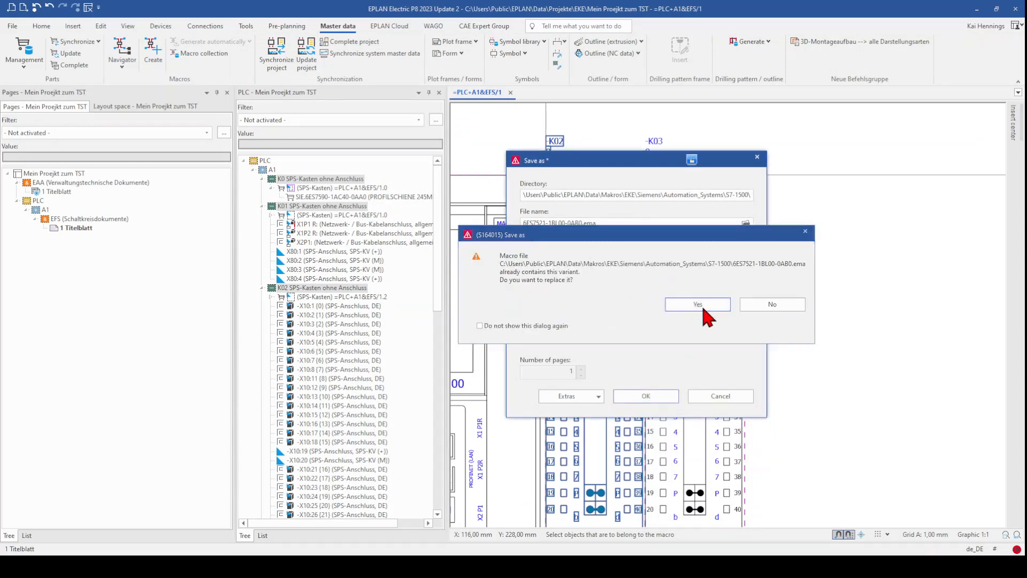
left_click(696, 304)
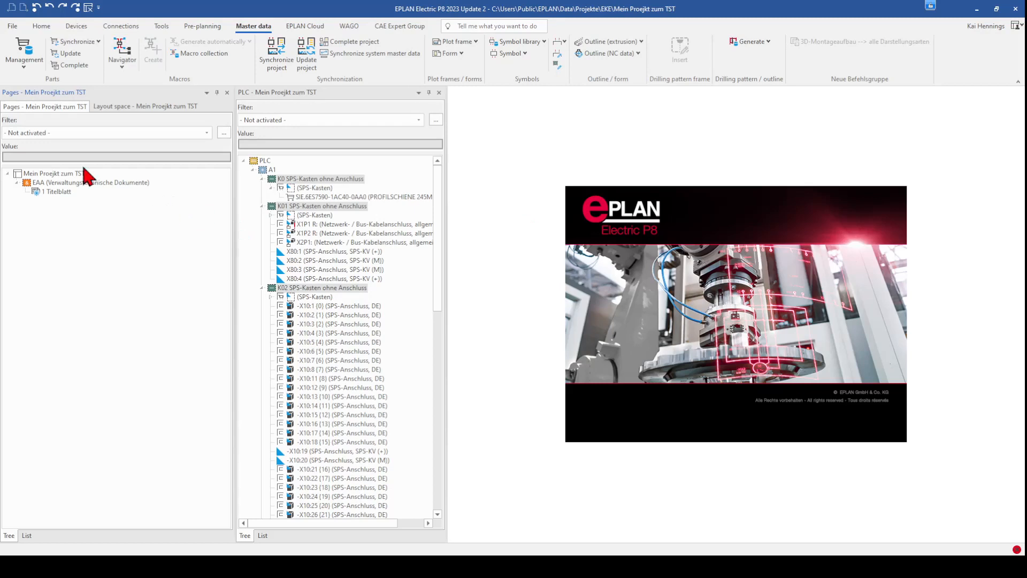
- Generate the PLC schematic with rack overviews for cards K0–K03, without saving the generation data
left_click(57, 190)
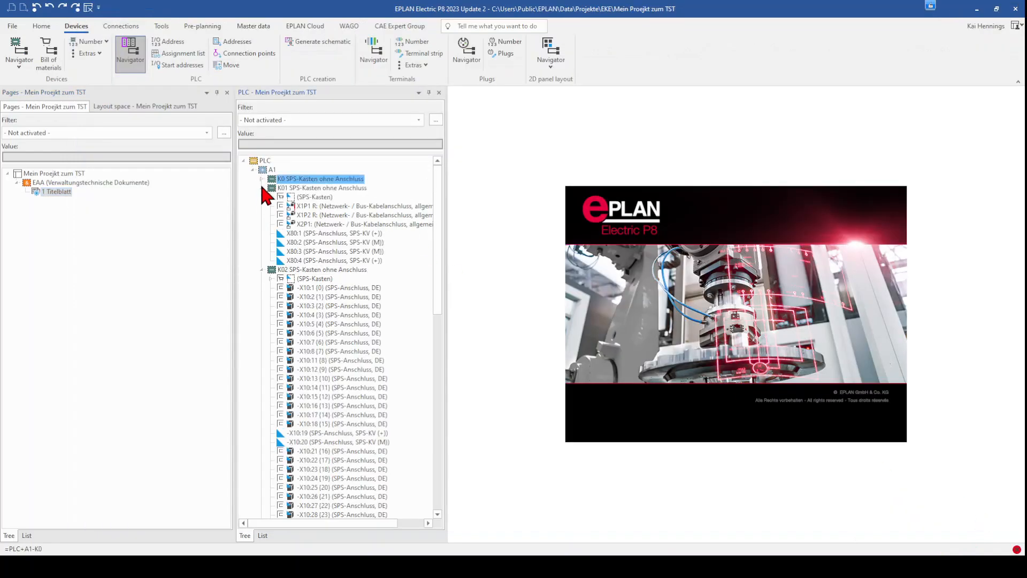
left_click(262, 179)
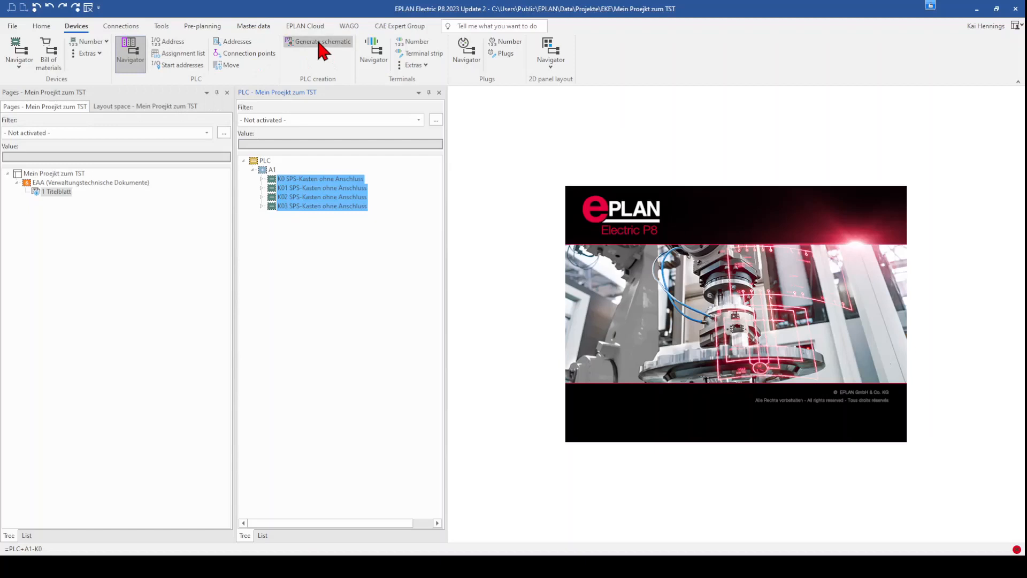
left_click(322, 41)
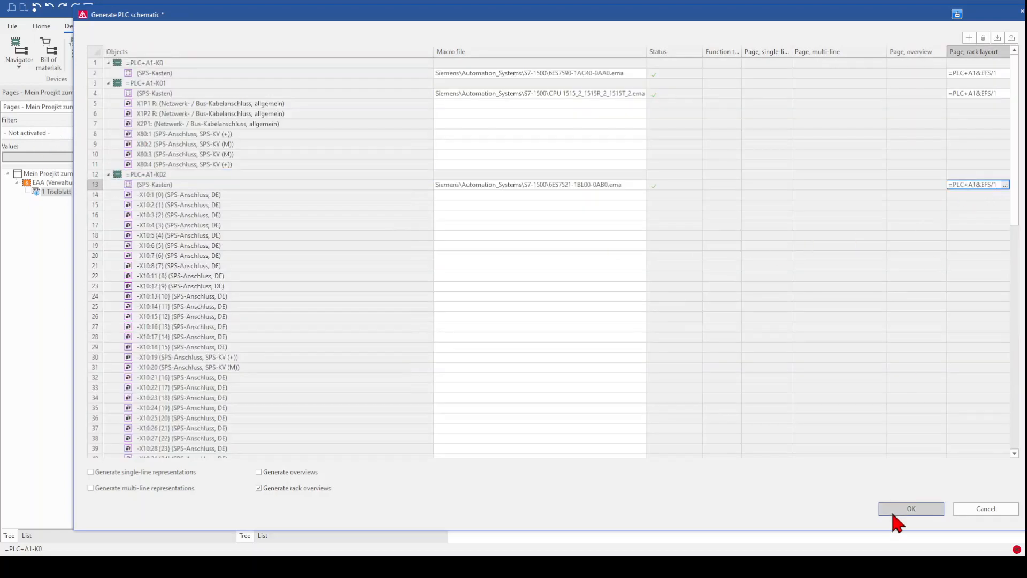
left_click(909, 508)
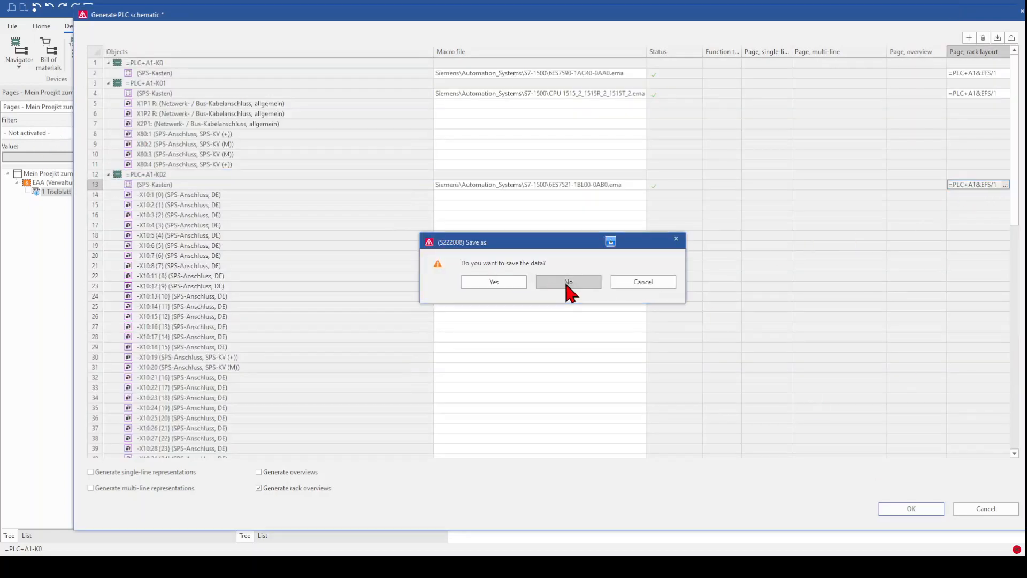
left_click(566, 282)
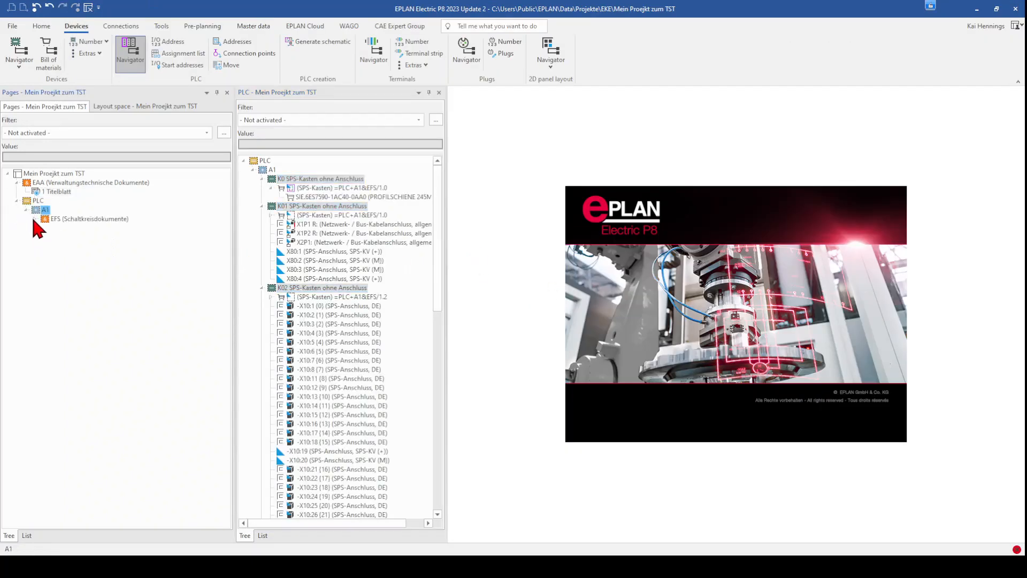
- Open the regenerated page =PLC+A1&EFS/1 and select the I/O cards K02 and K03
left_click(34, 218)
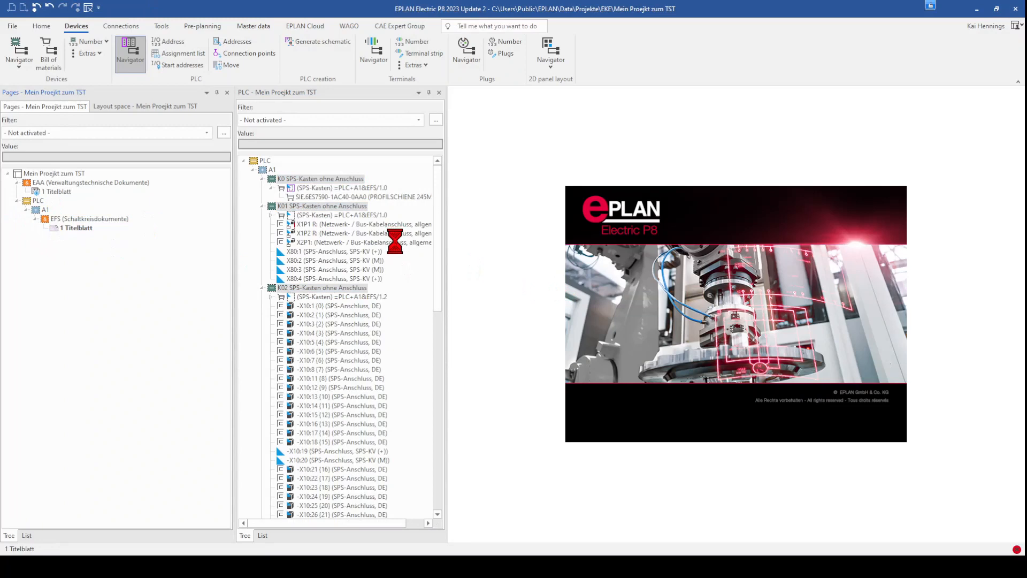
double_click(360, 241)
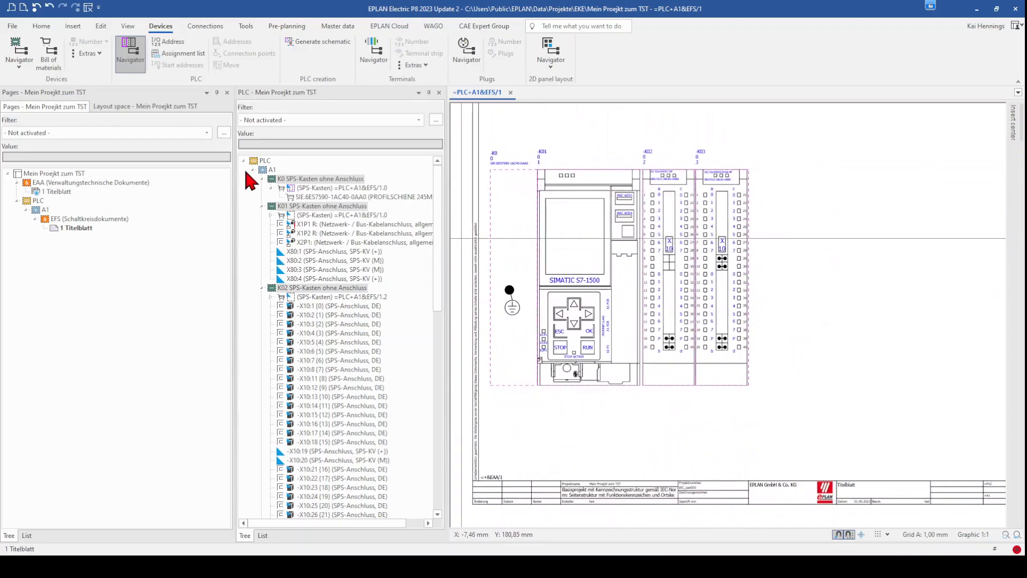
left_click(322, 189)
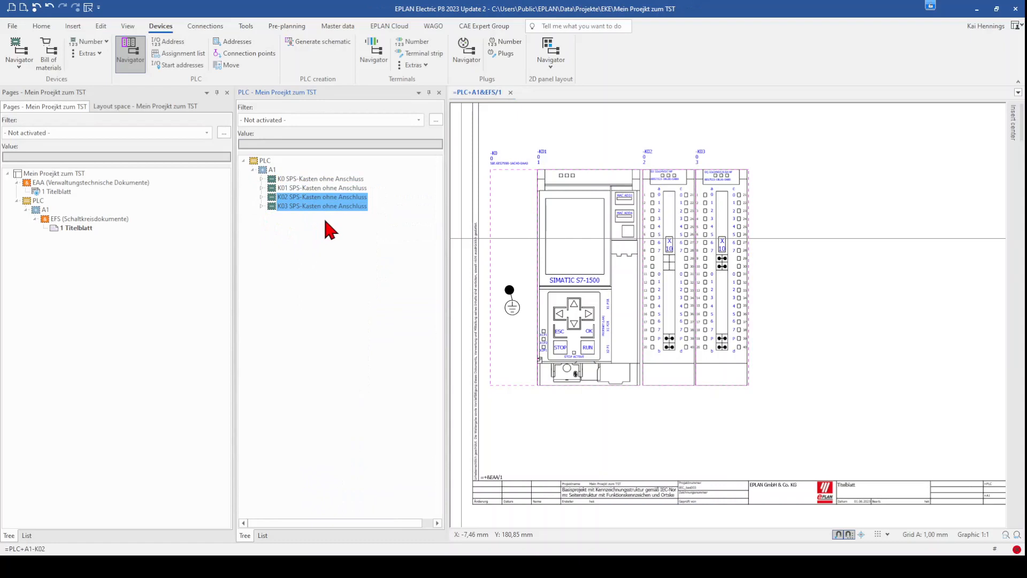
- Generate overviews for K02 and K03 on pages =PLC+A1&EFS/2 and /3
left_click(322, 42)
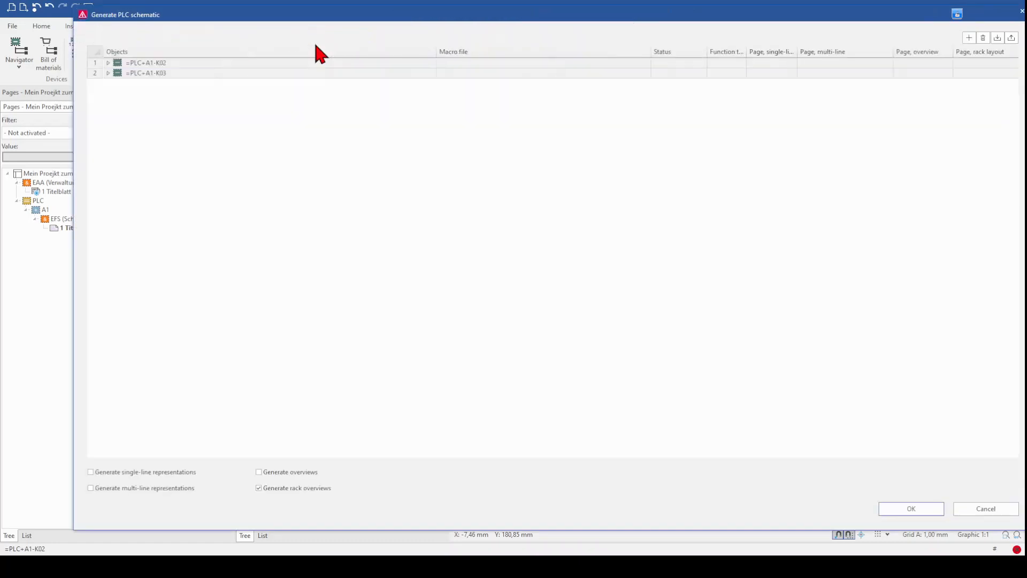
left_click(147, 62)
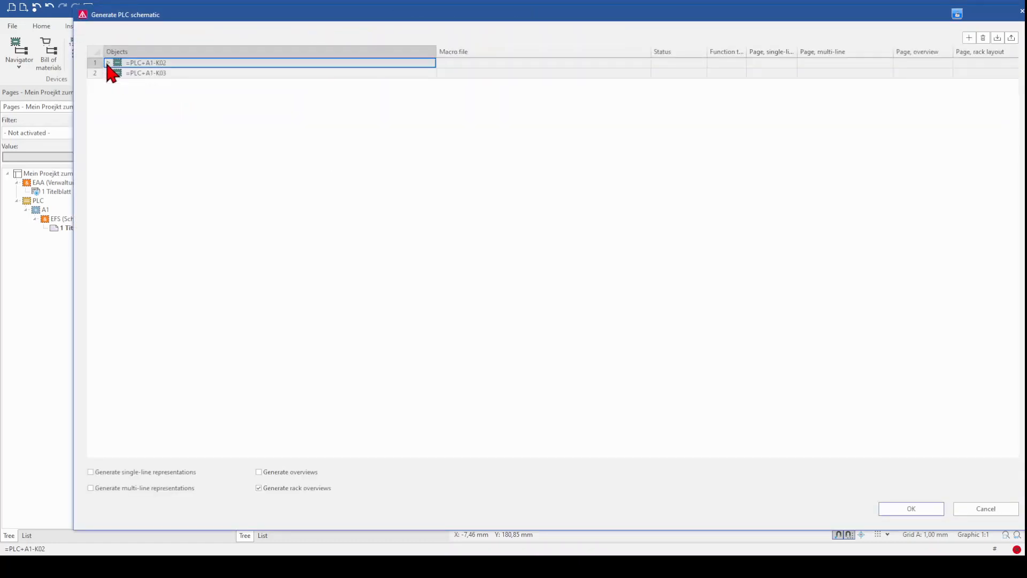
left_click(259, 472)
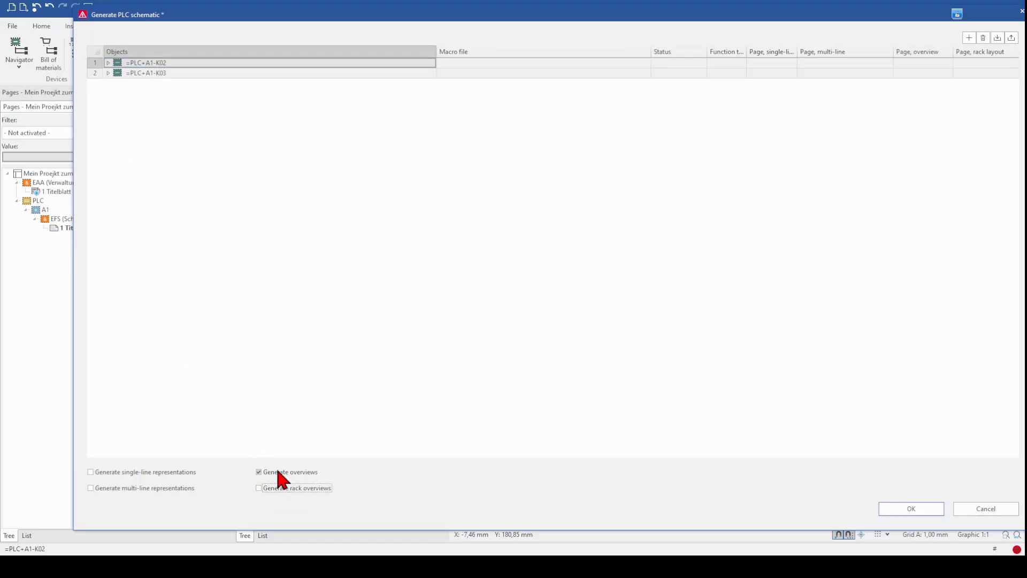
left_click(107, 62)
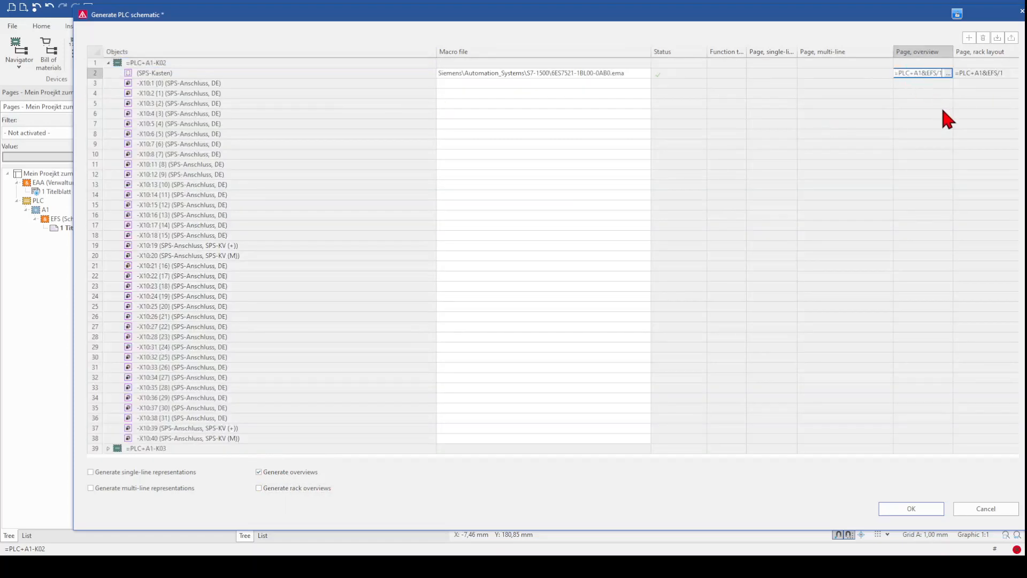
left_click(922, 174)
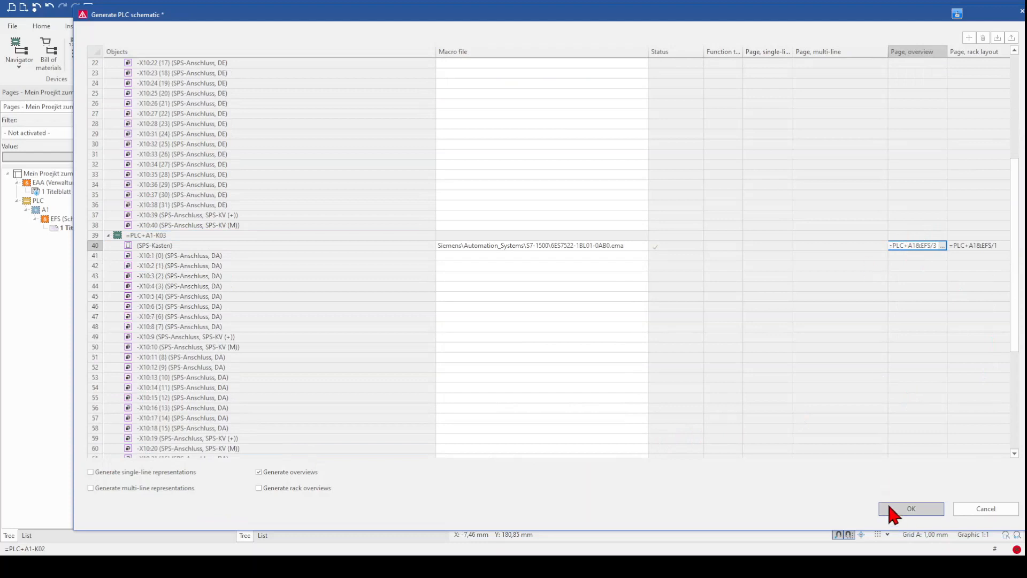
left_click(911, 508)
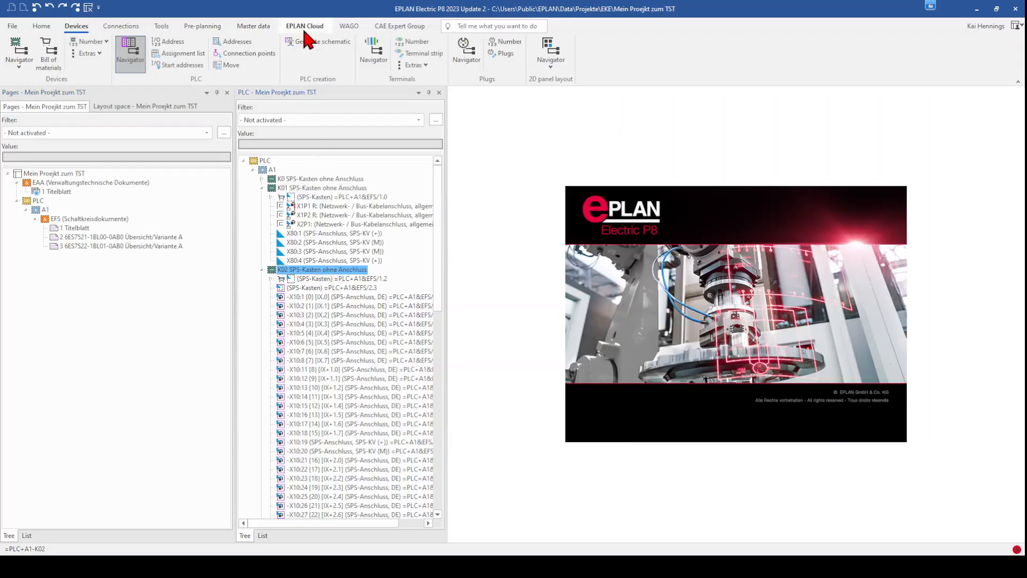
- Generate the multi-line representation of K02 on page =PLC+A1&EFS/10 and open it
left_click(325, 42)
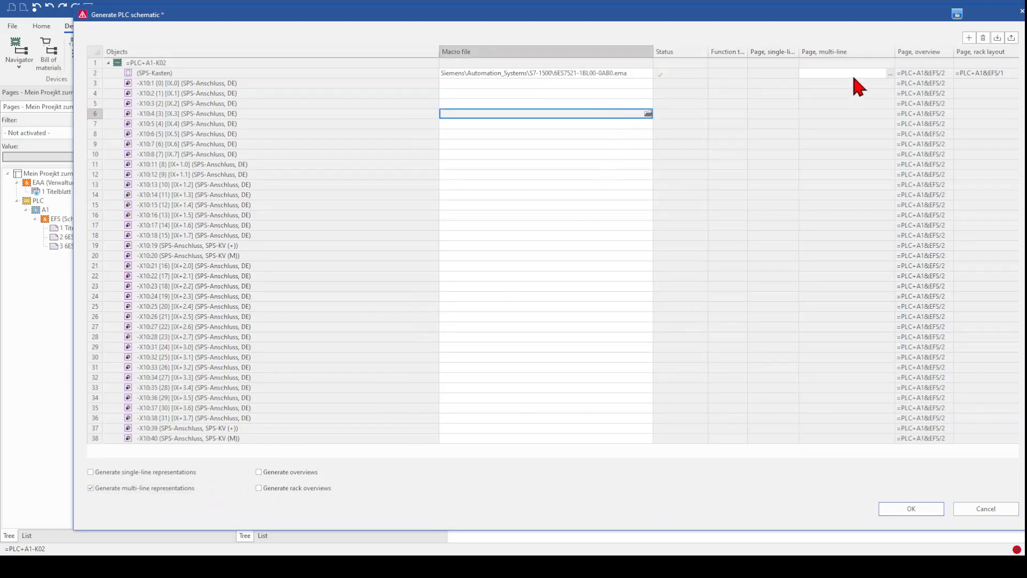
left_click(845, 73)
type("=PLC+A1&EFS/10")
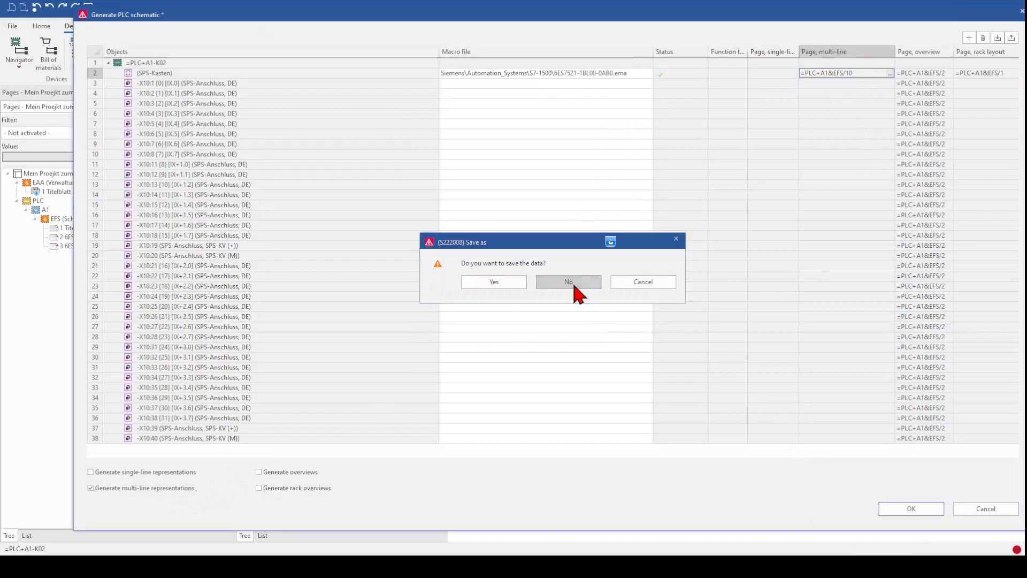
left_click(567, 281)
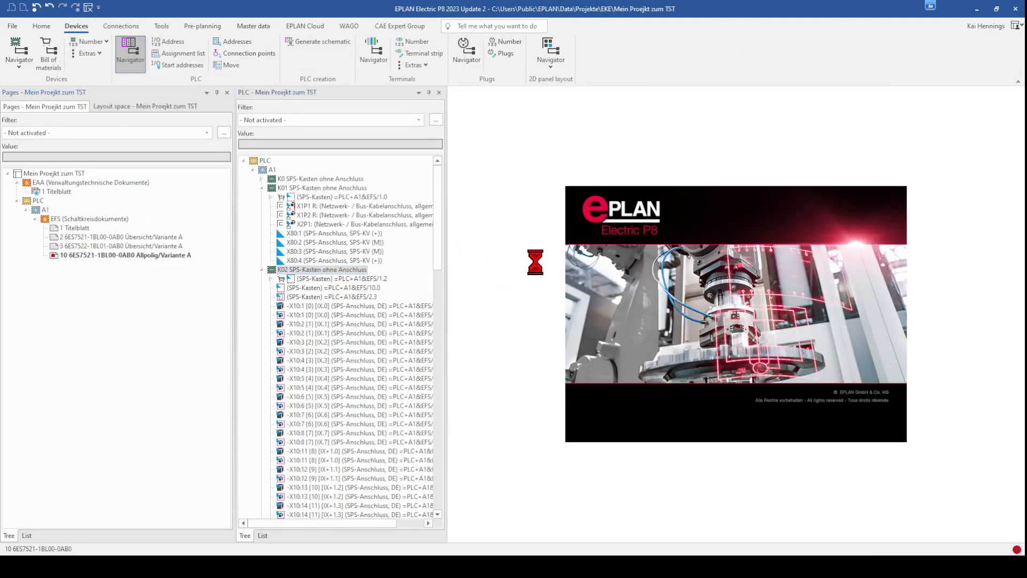
double_click(331, 288)
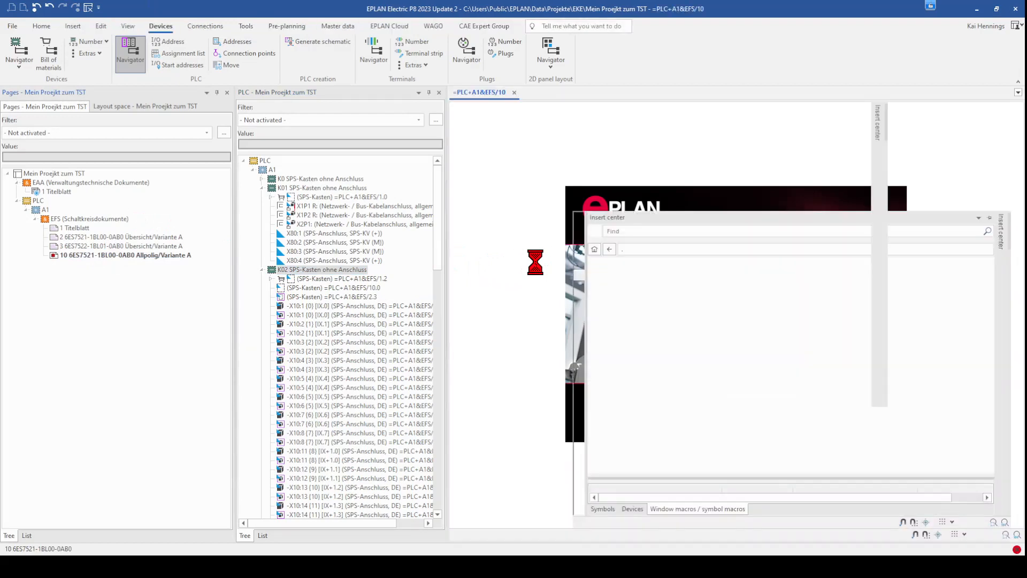